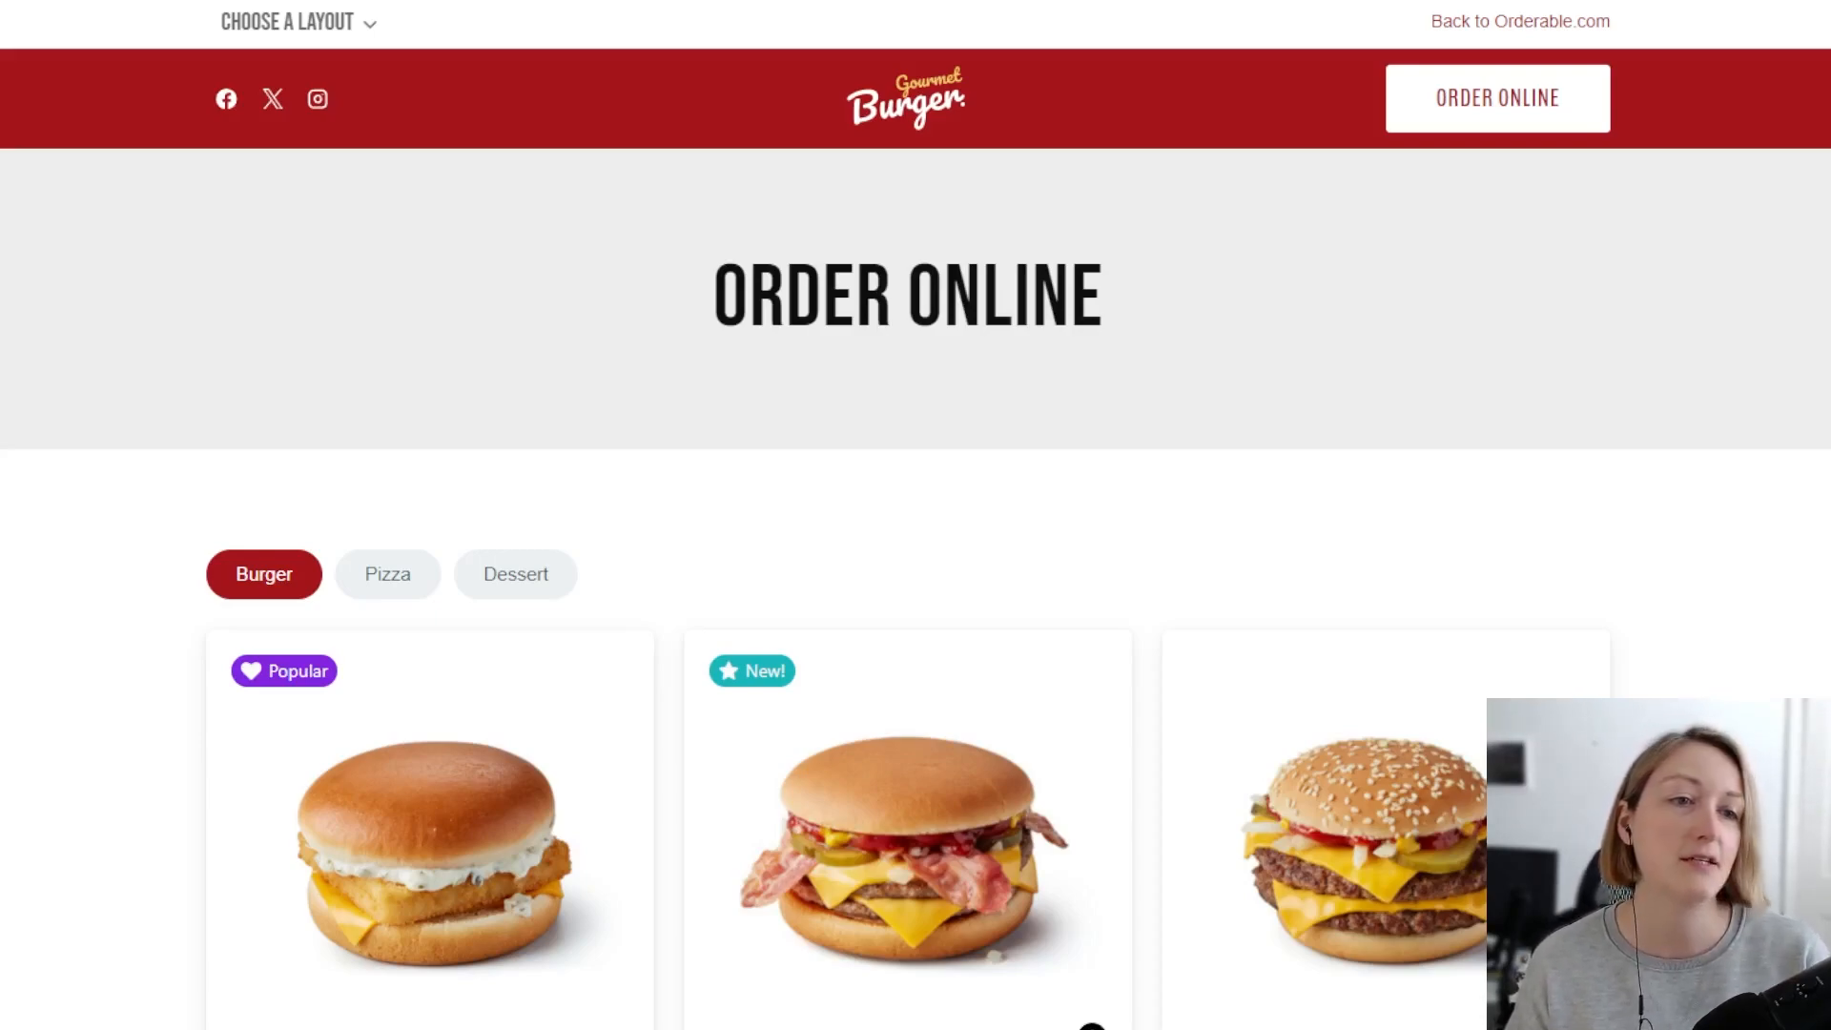
- Scroll down to the burger items with descriptions and prices, and select one
scroll("down", 3)
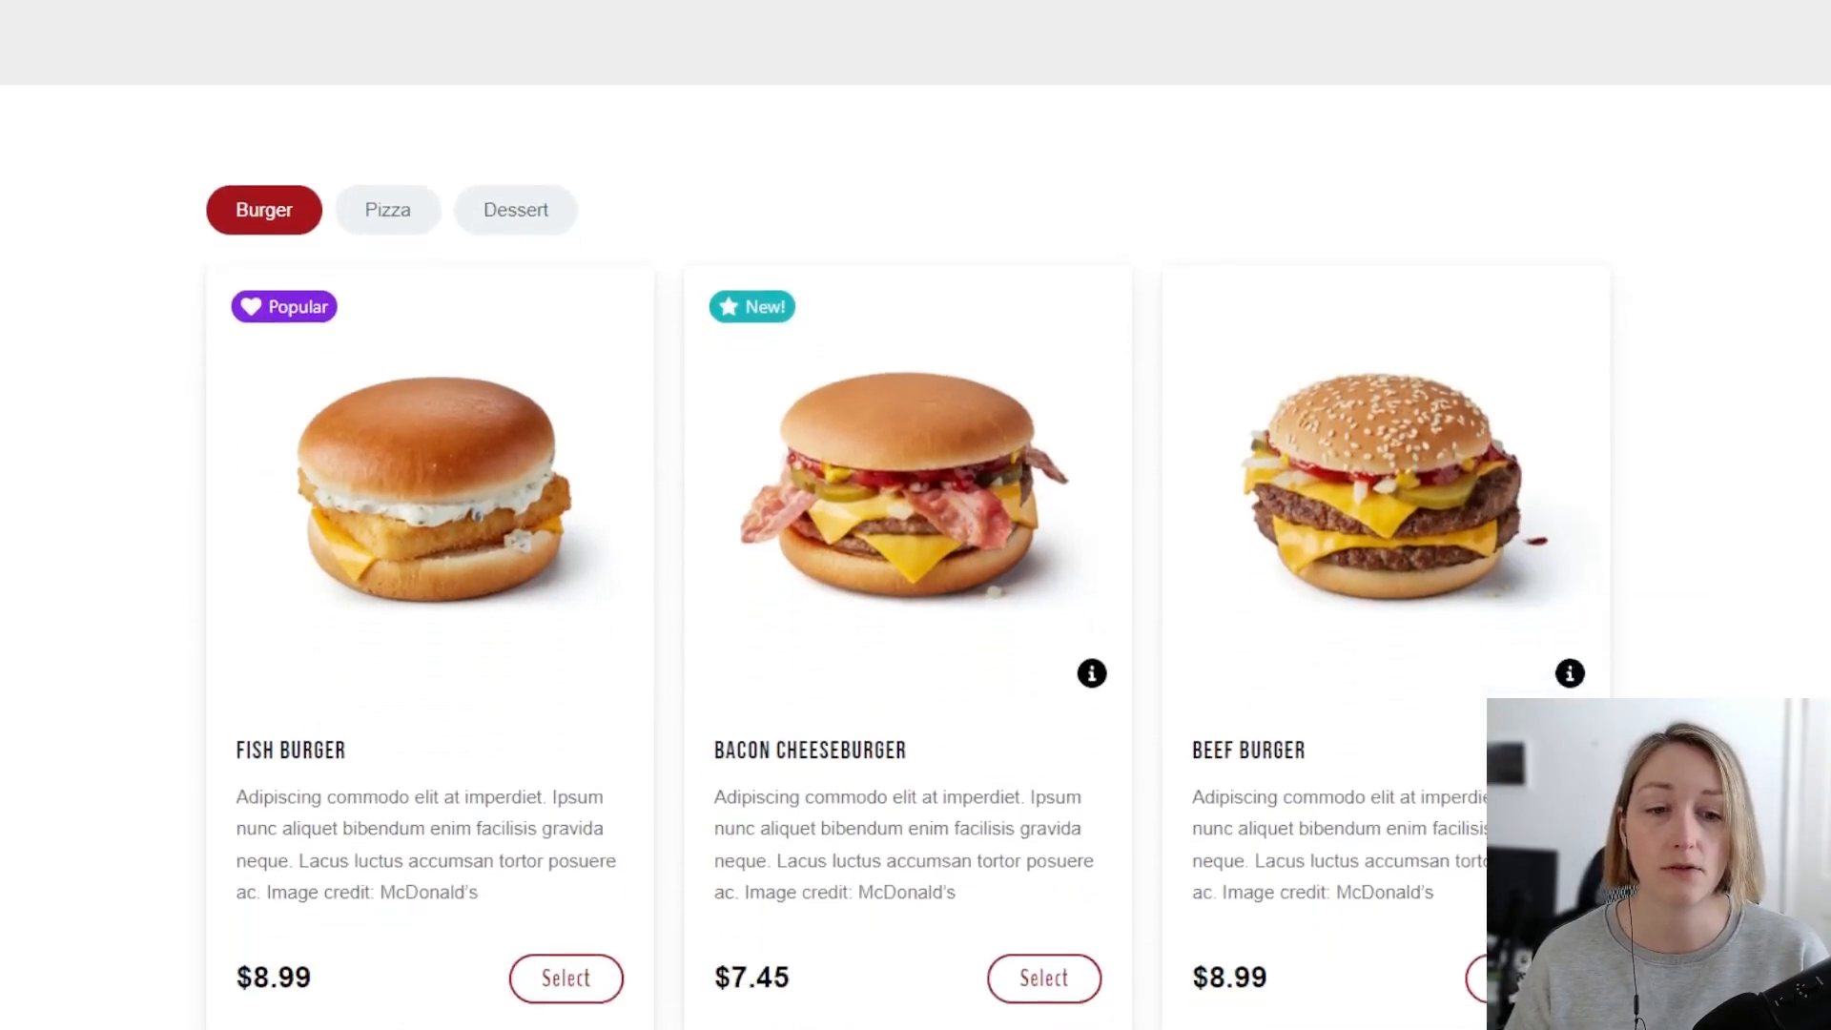
left_click(1042, 977)
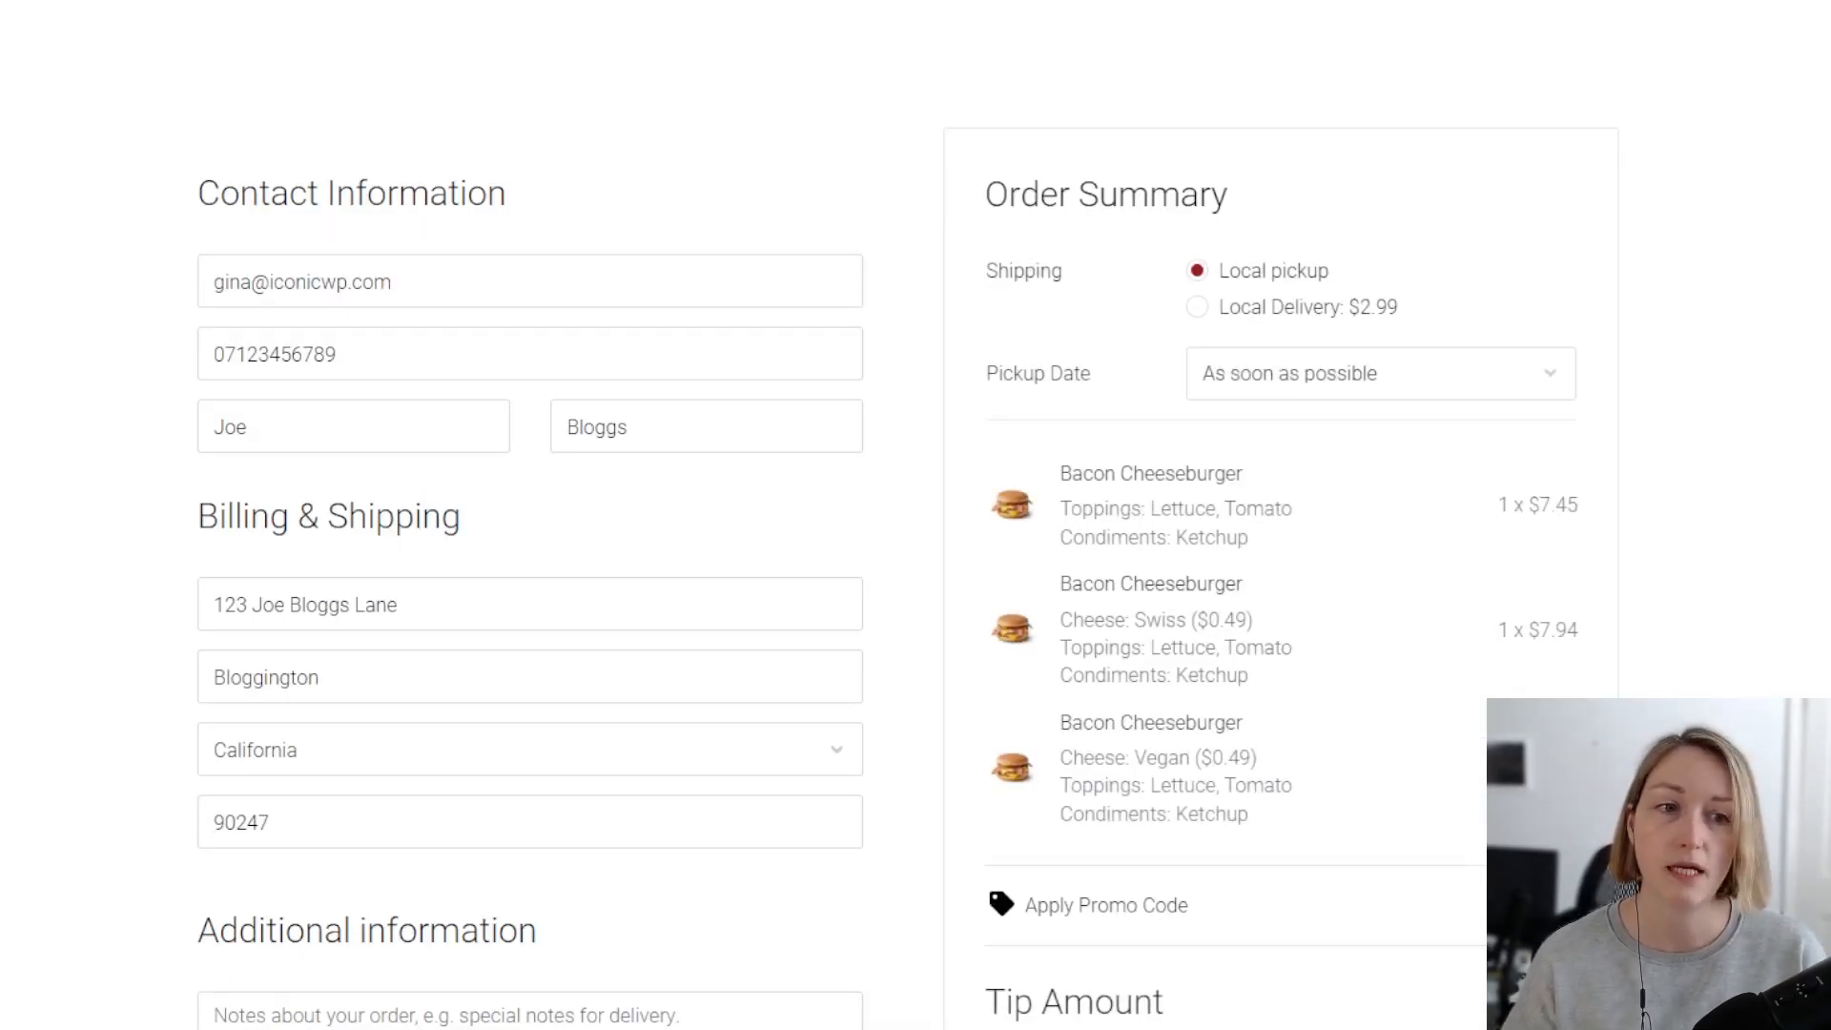
- Choose Local Delivery at $2.99 for the order and view the delivery date options
left_click(1197, 306)
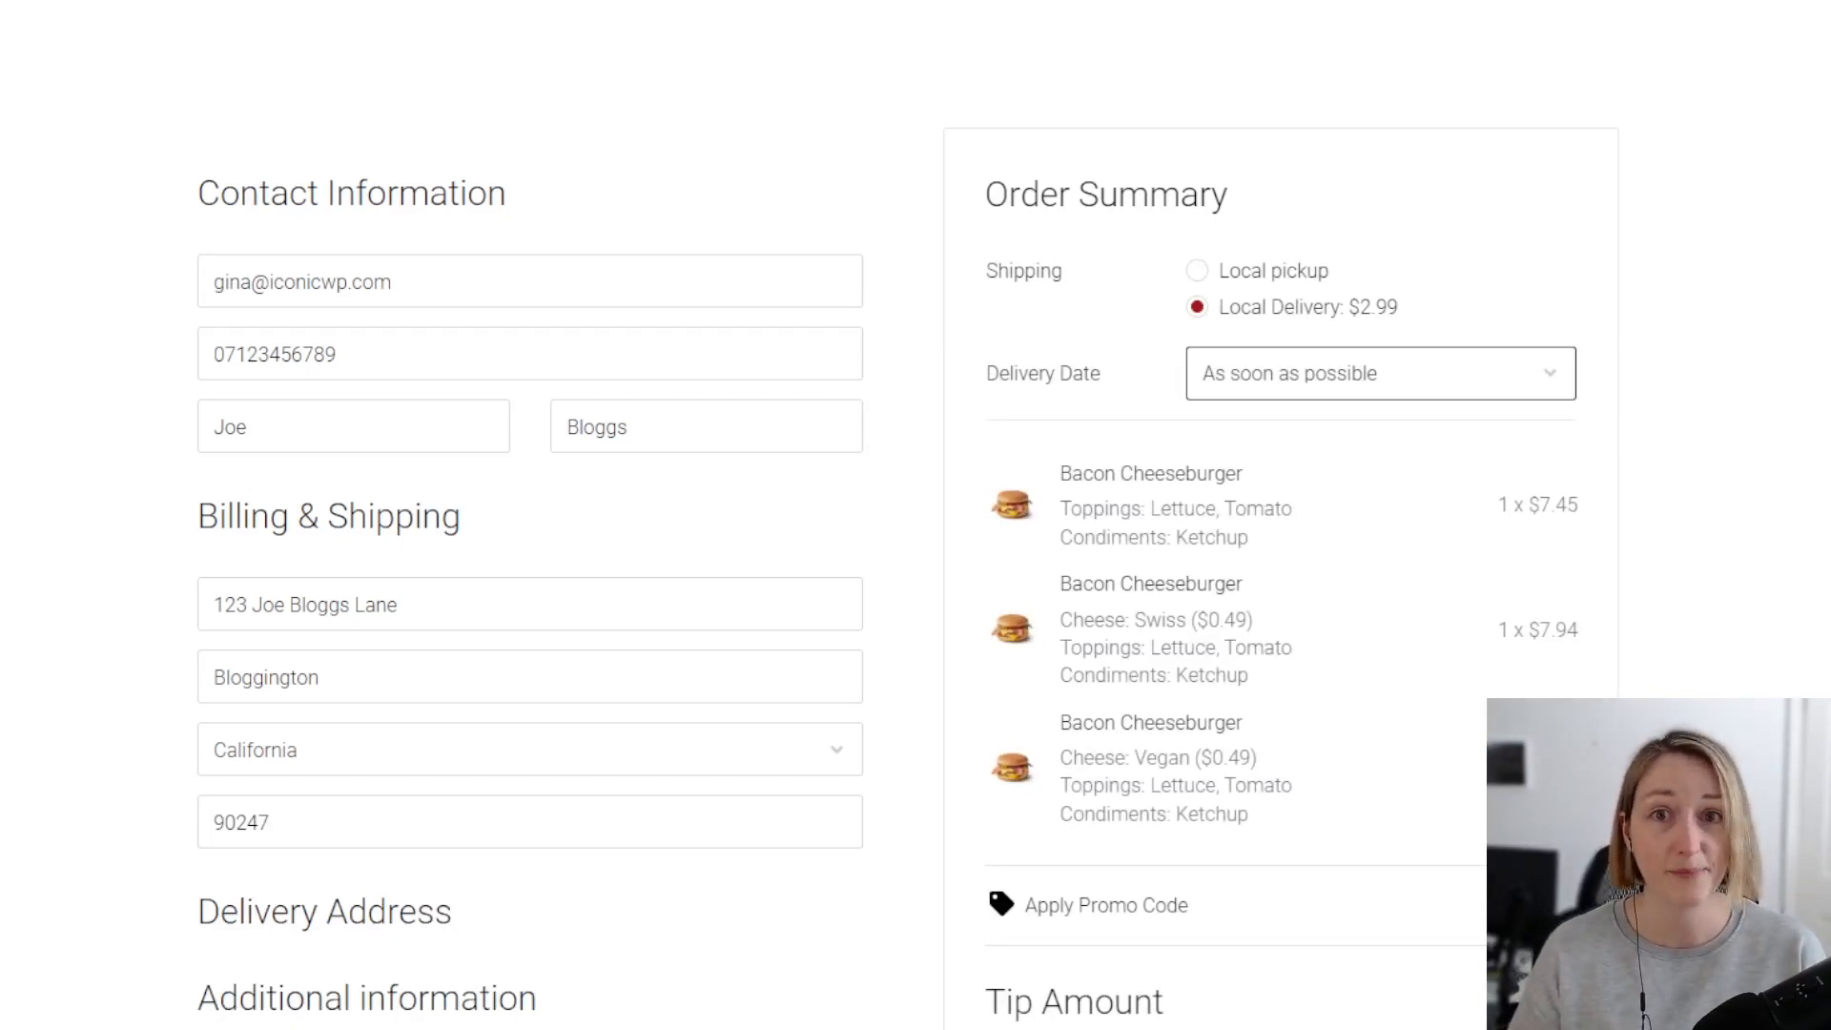
left_click(1378, 373)
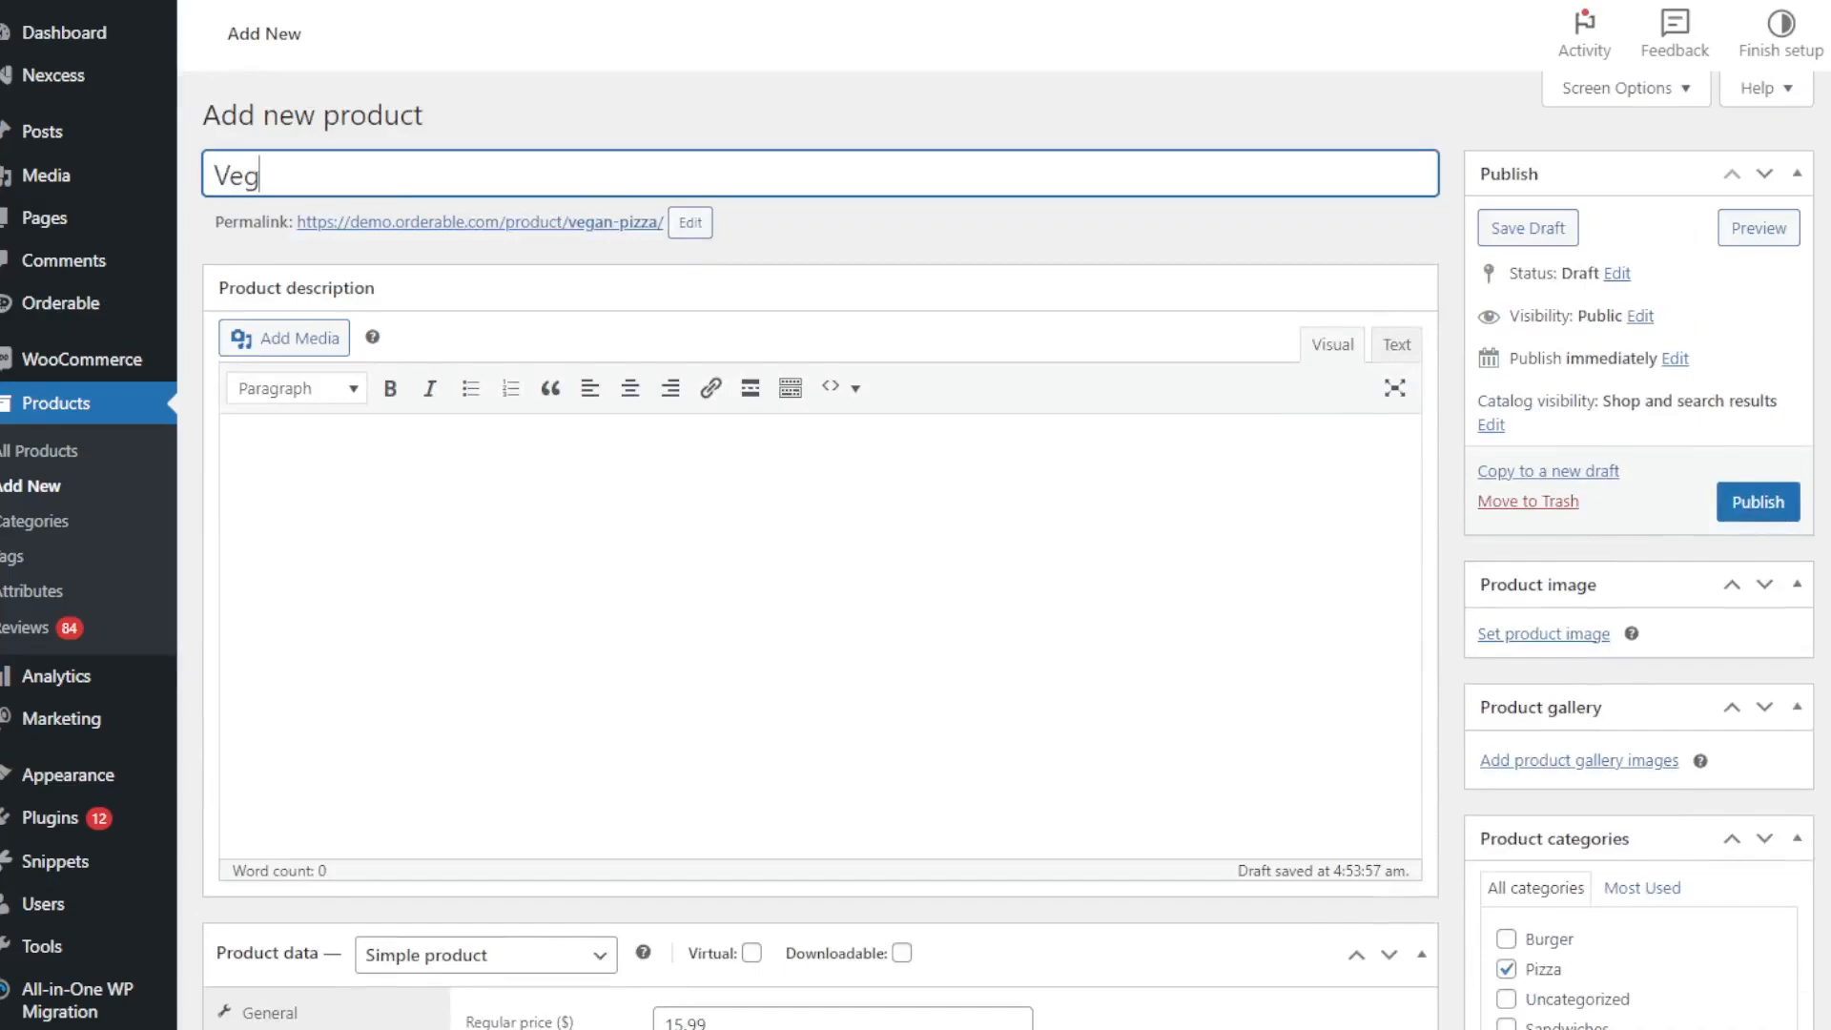
- Title the product 'Vegan Pizza' and make pickup available on Monday and Tuesday
type("an Pizza")
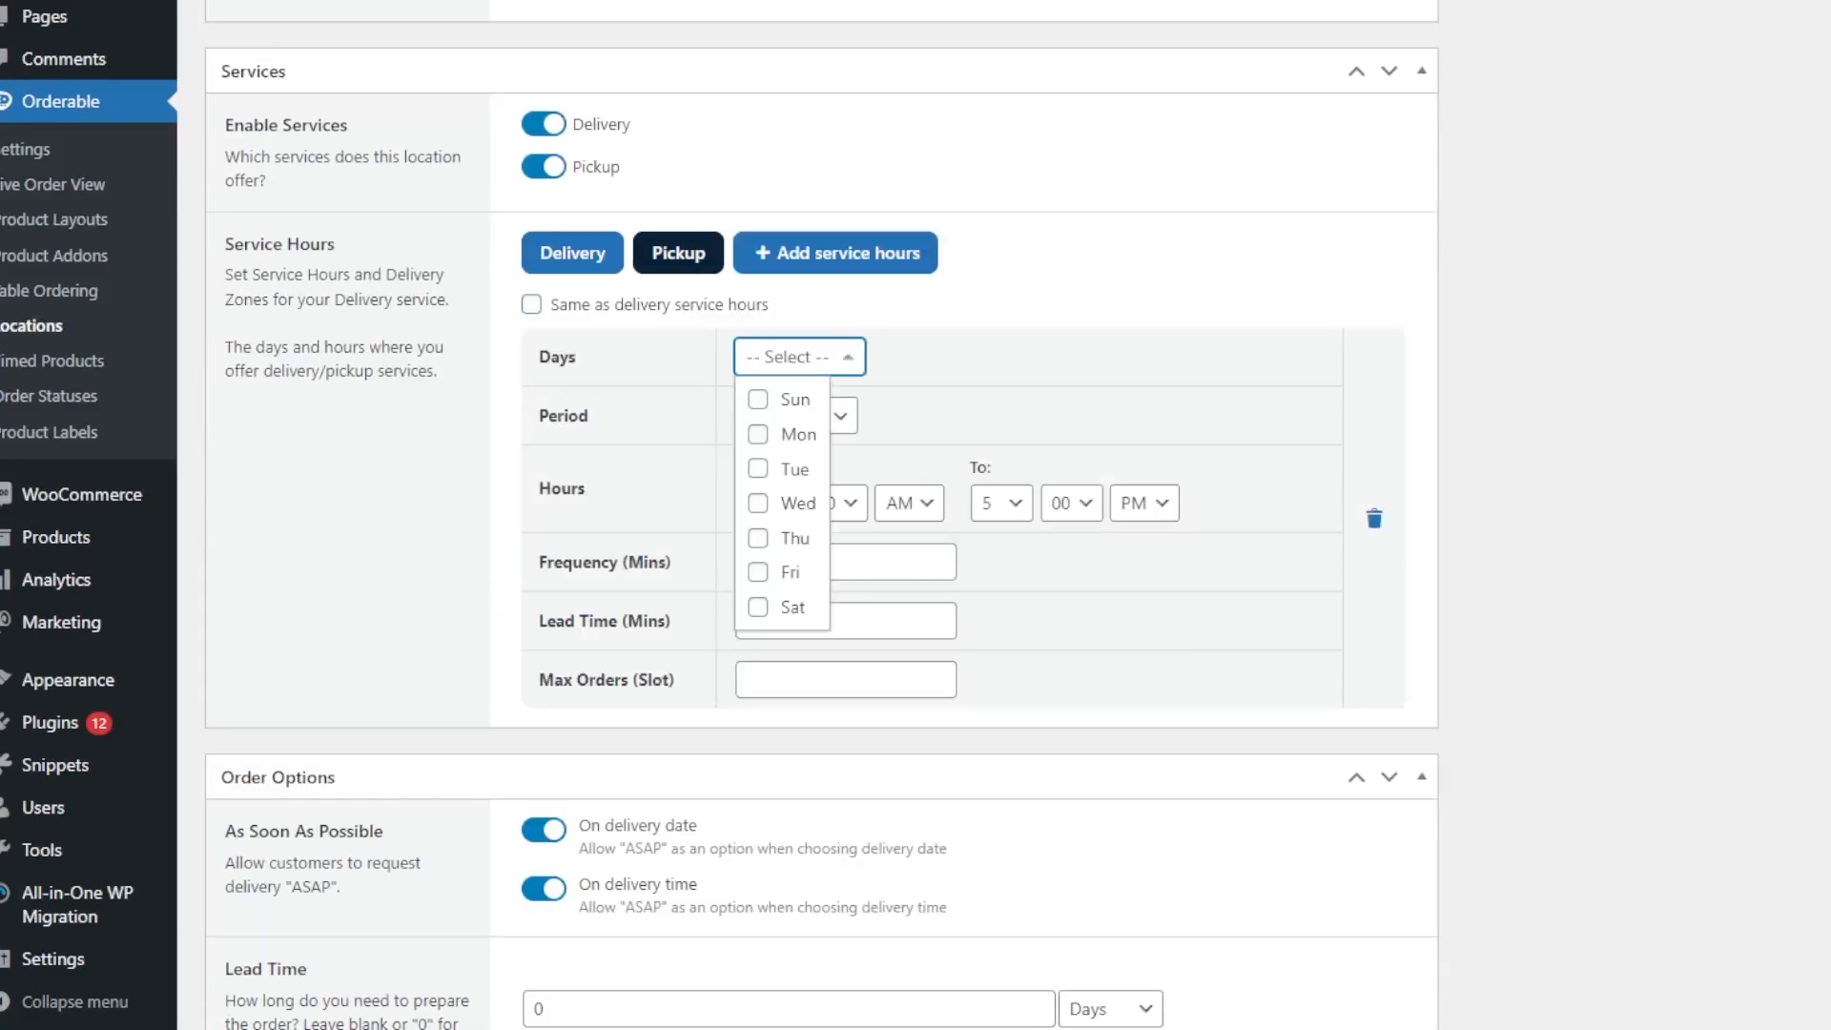
left_click(756, 468)
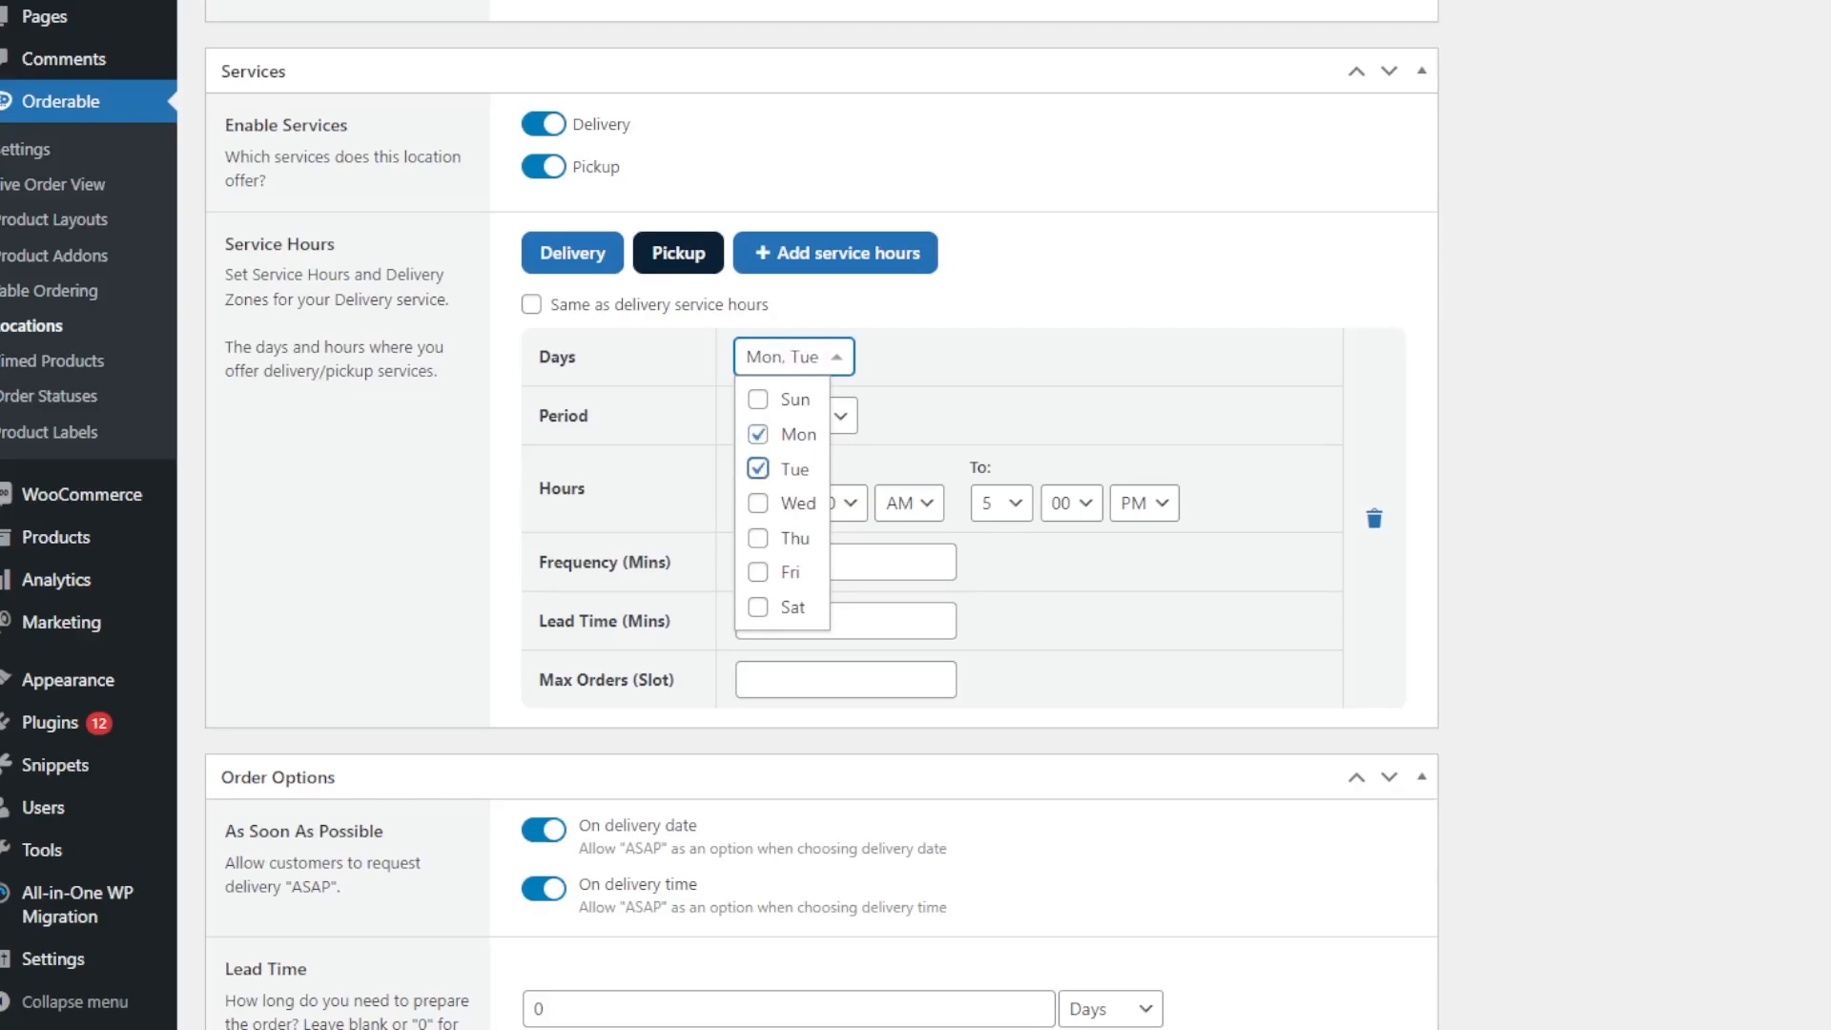
left_click(56, 421)
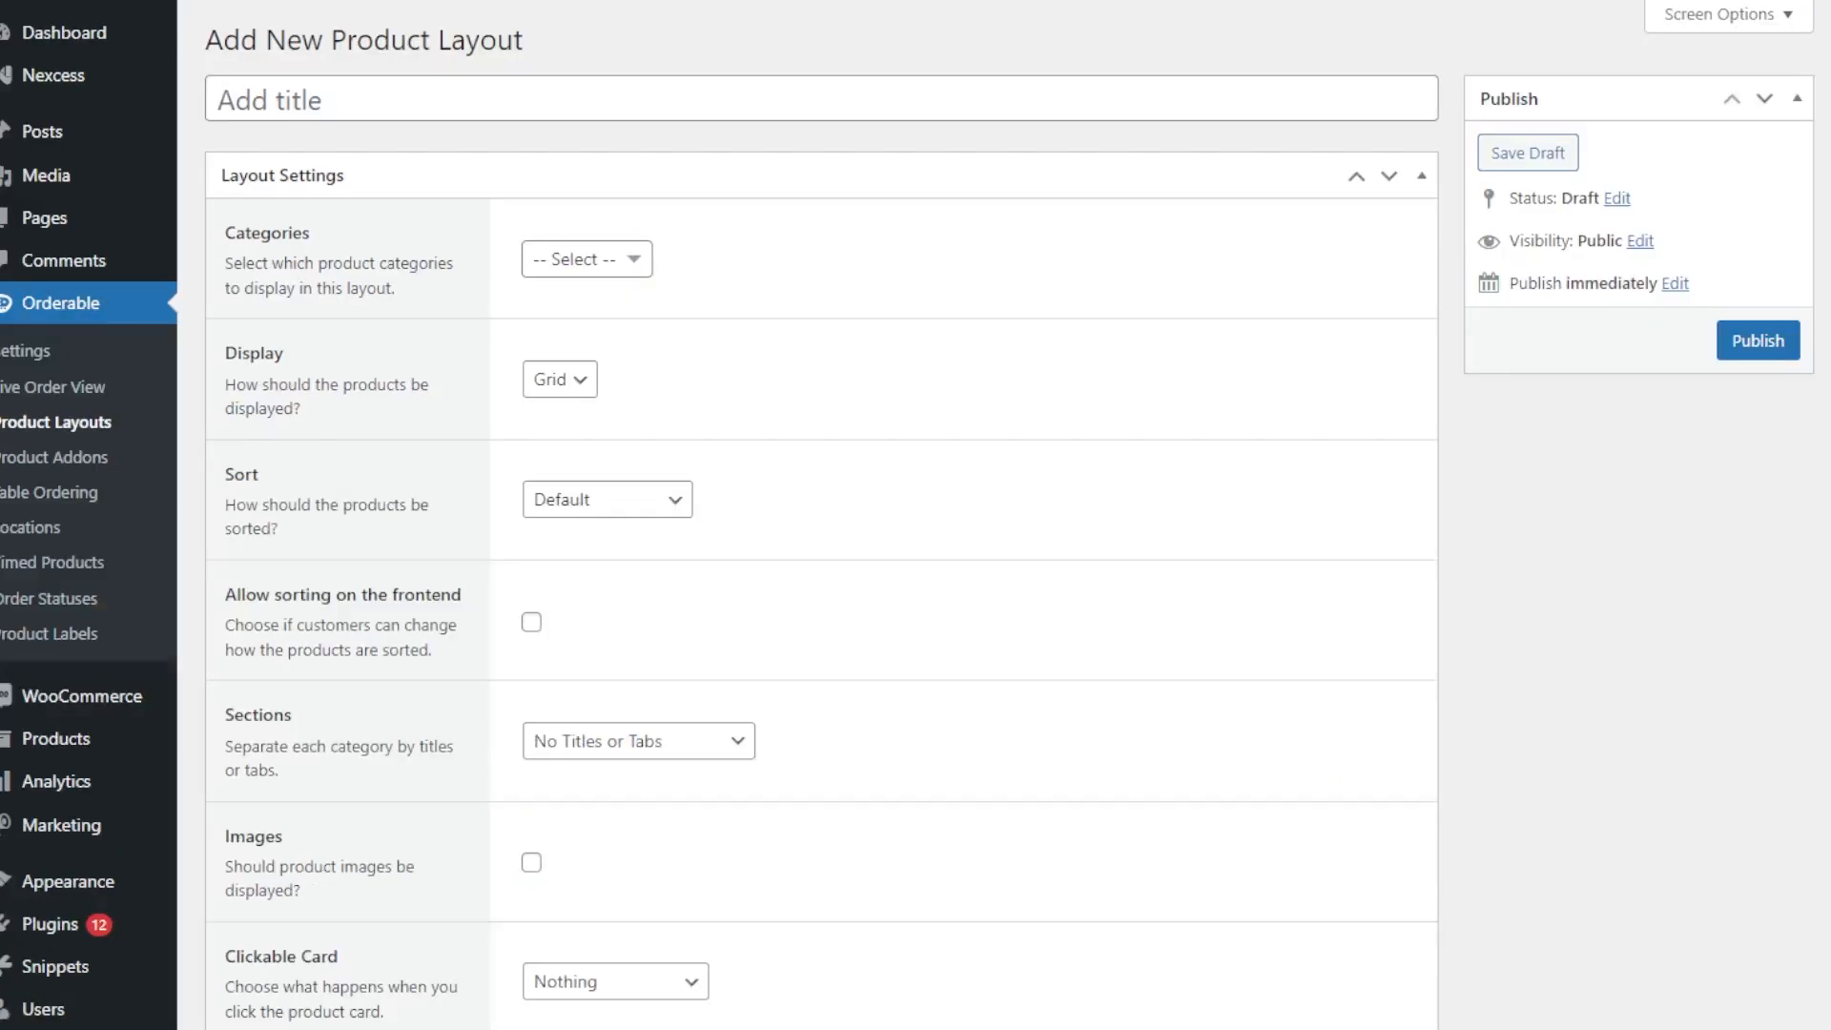
- Name the layout 'Online ordering menu' with Burger, Pizza and Dessert categories
left_click(817, 99)
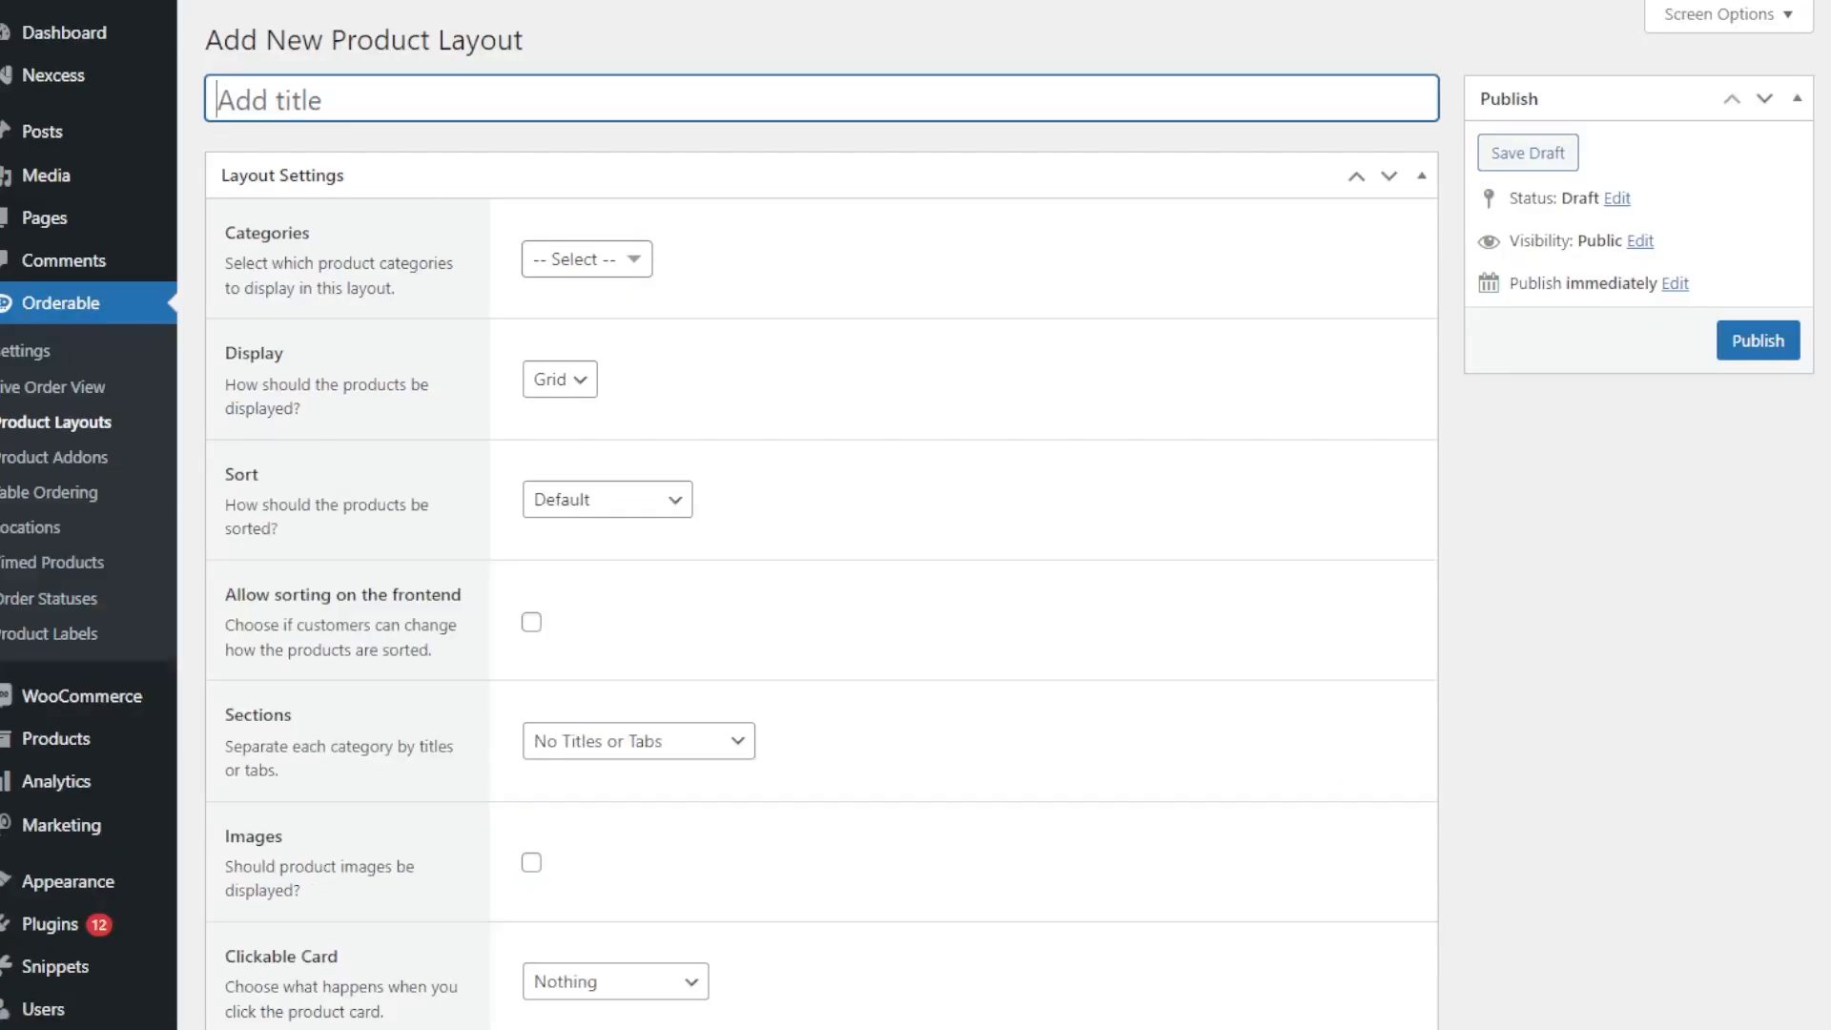
type("Online order")
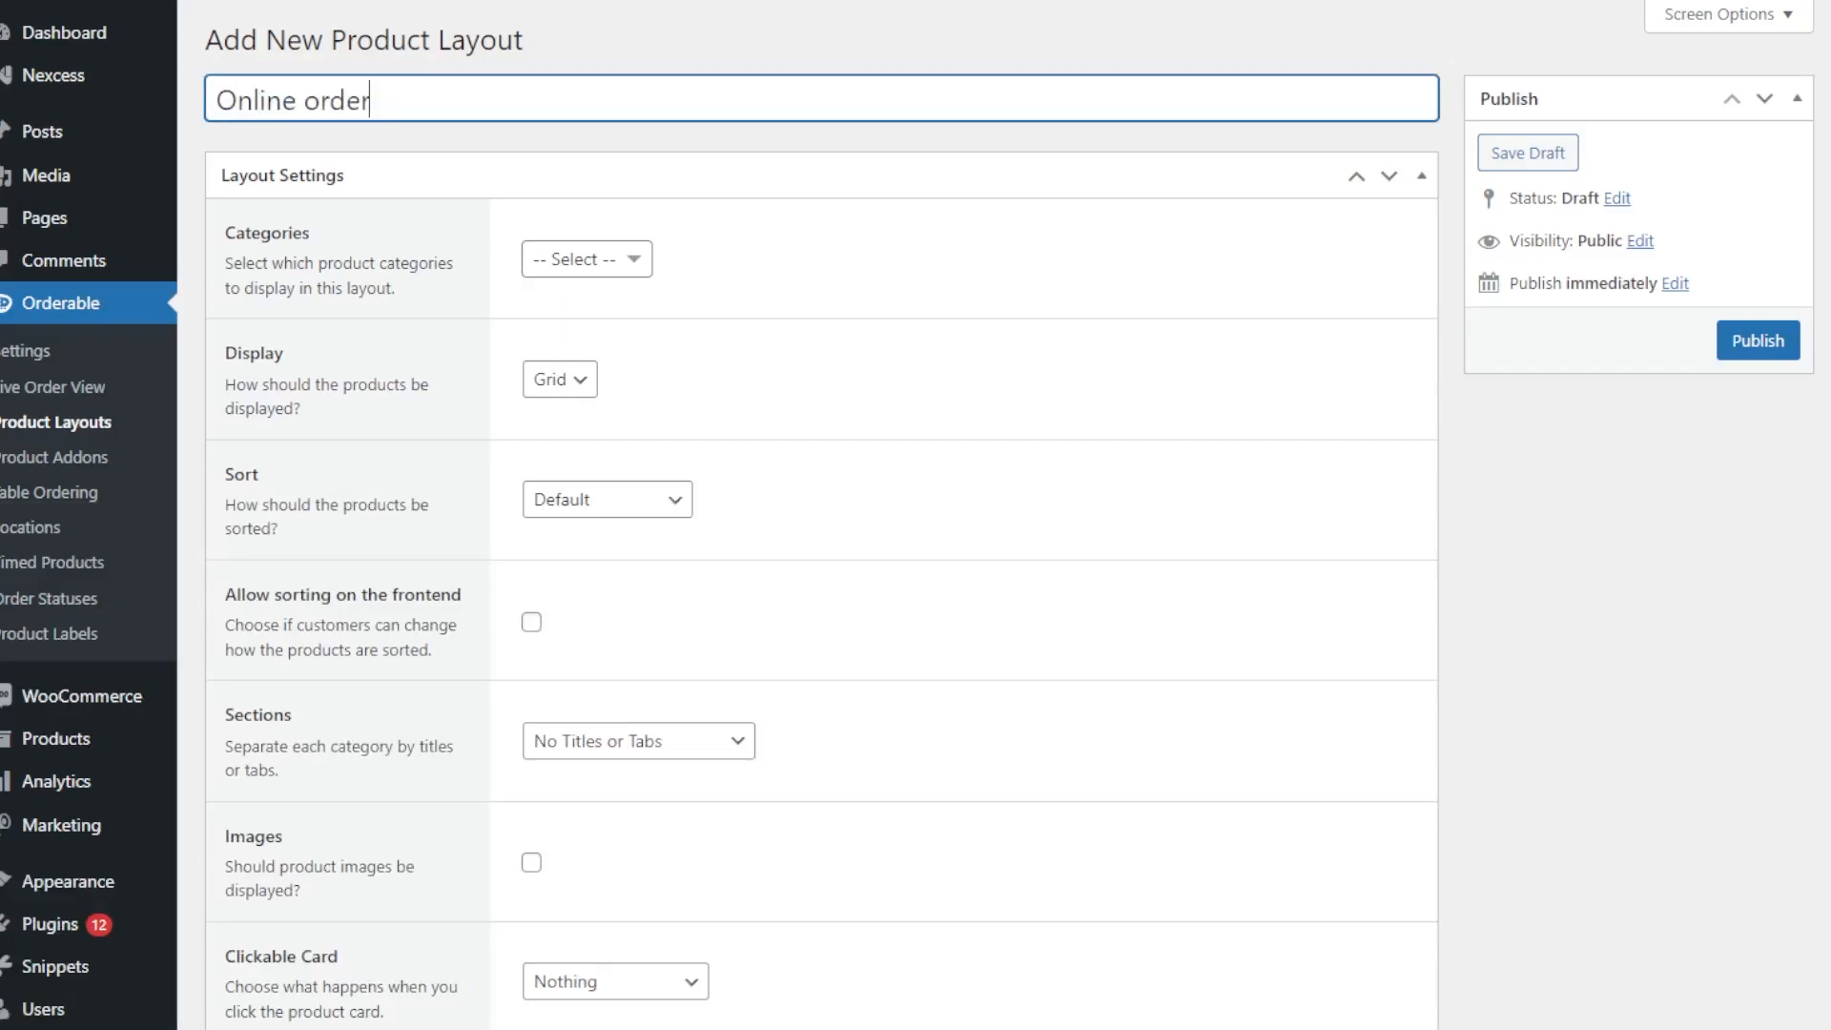
type("ing menu")
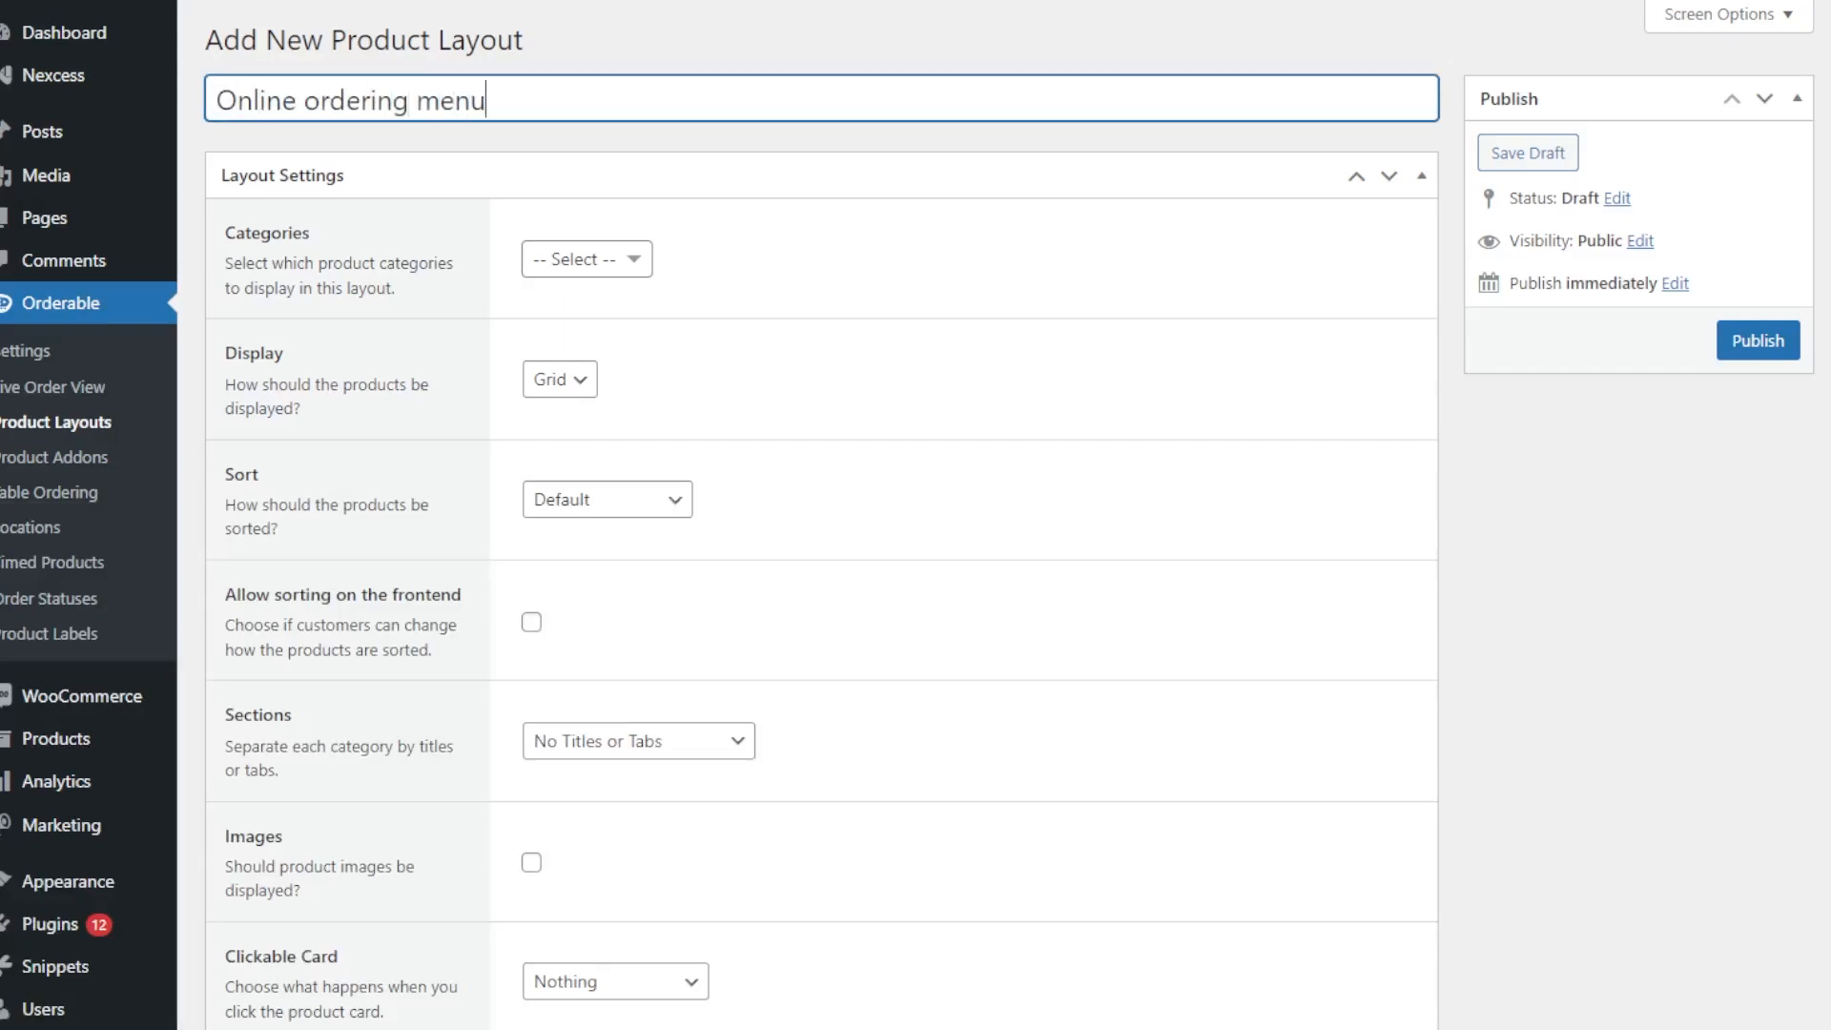
left_click(586, 259)
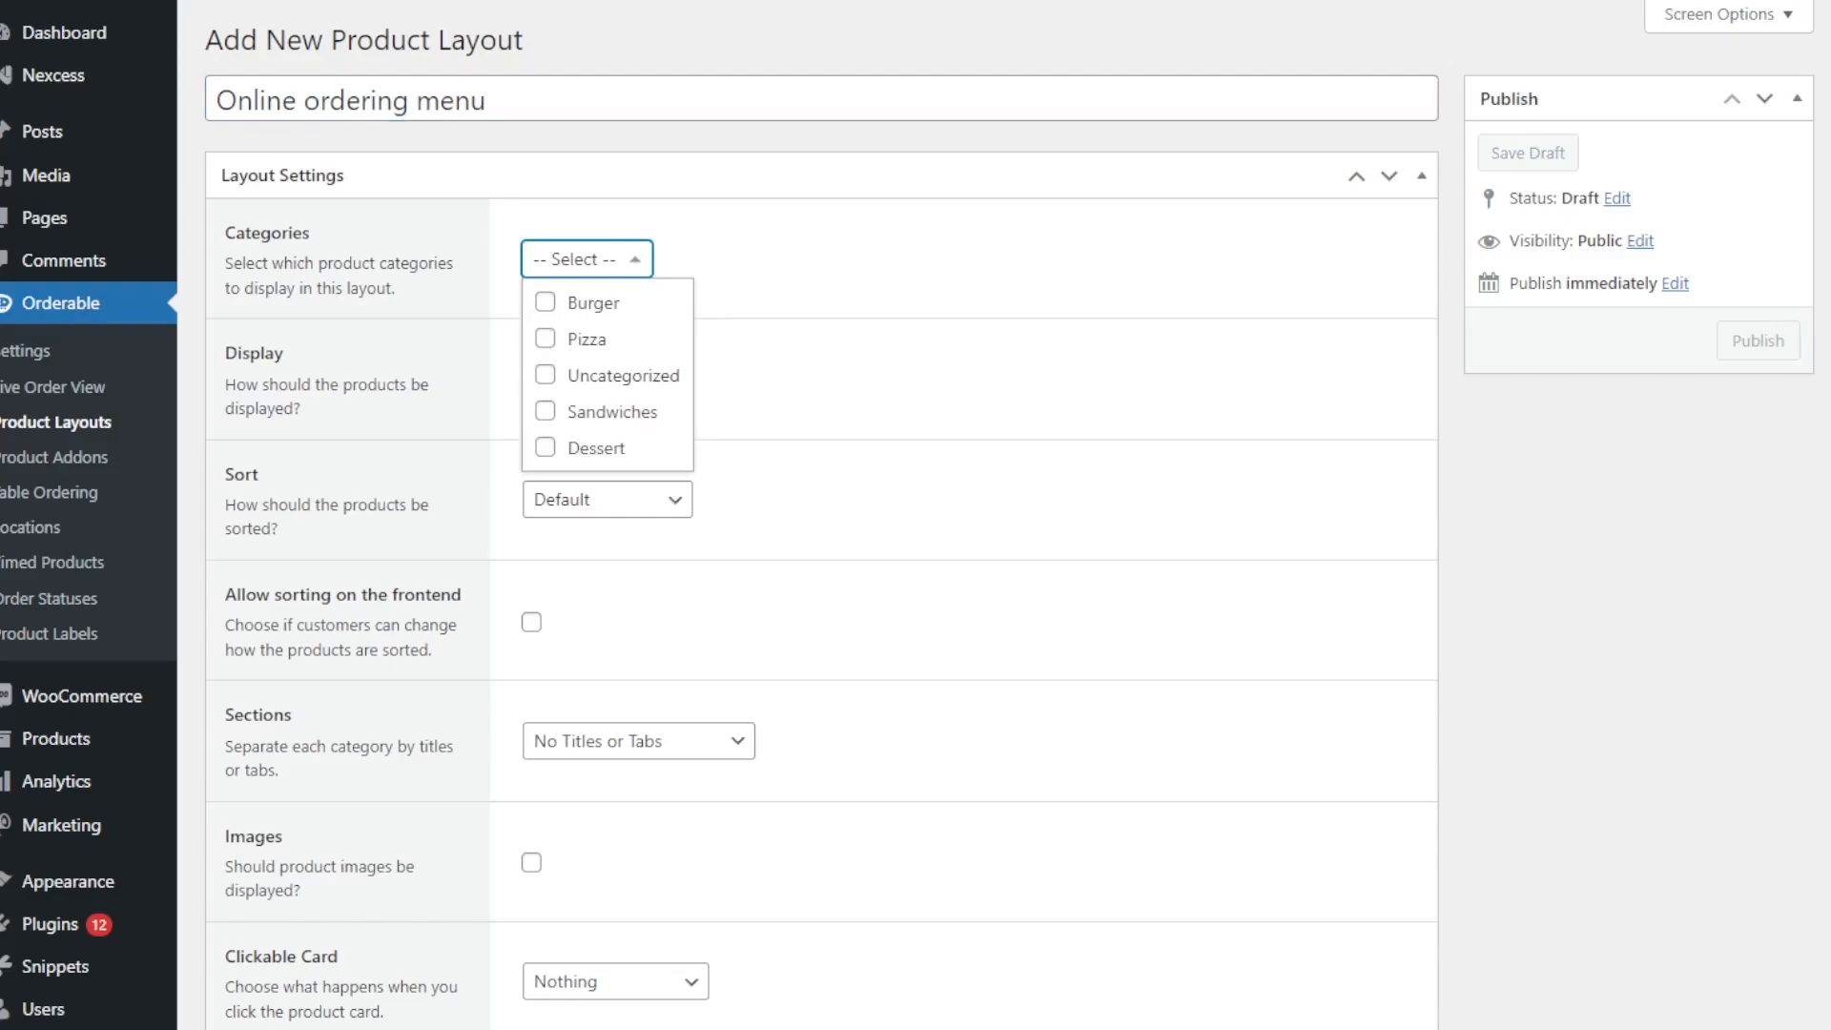
left_click(545, 337)
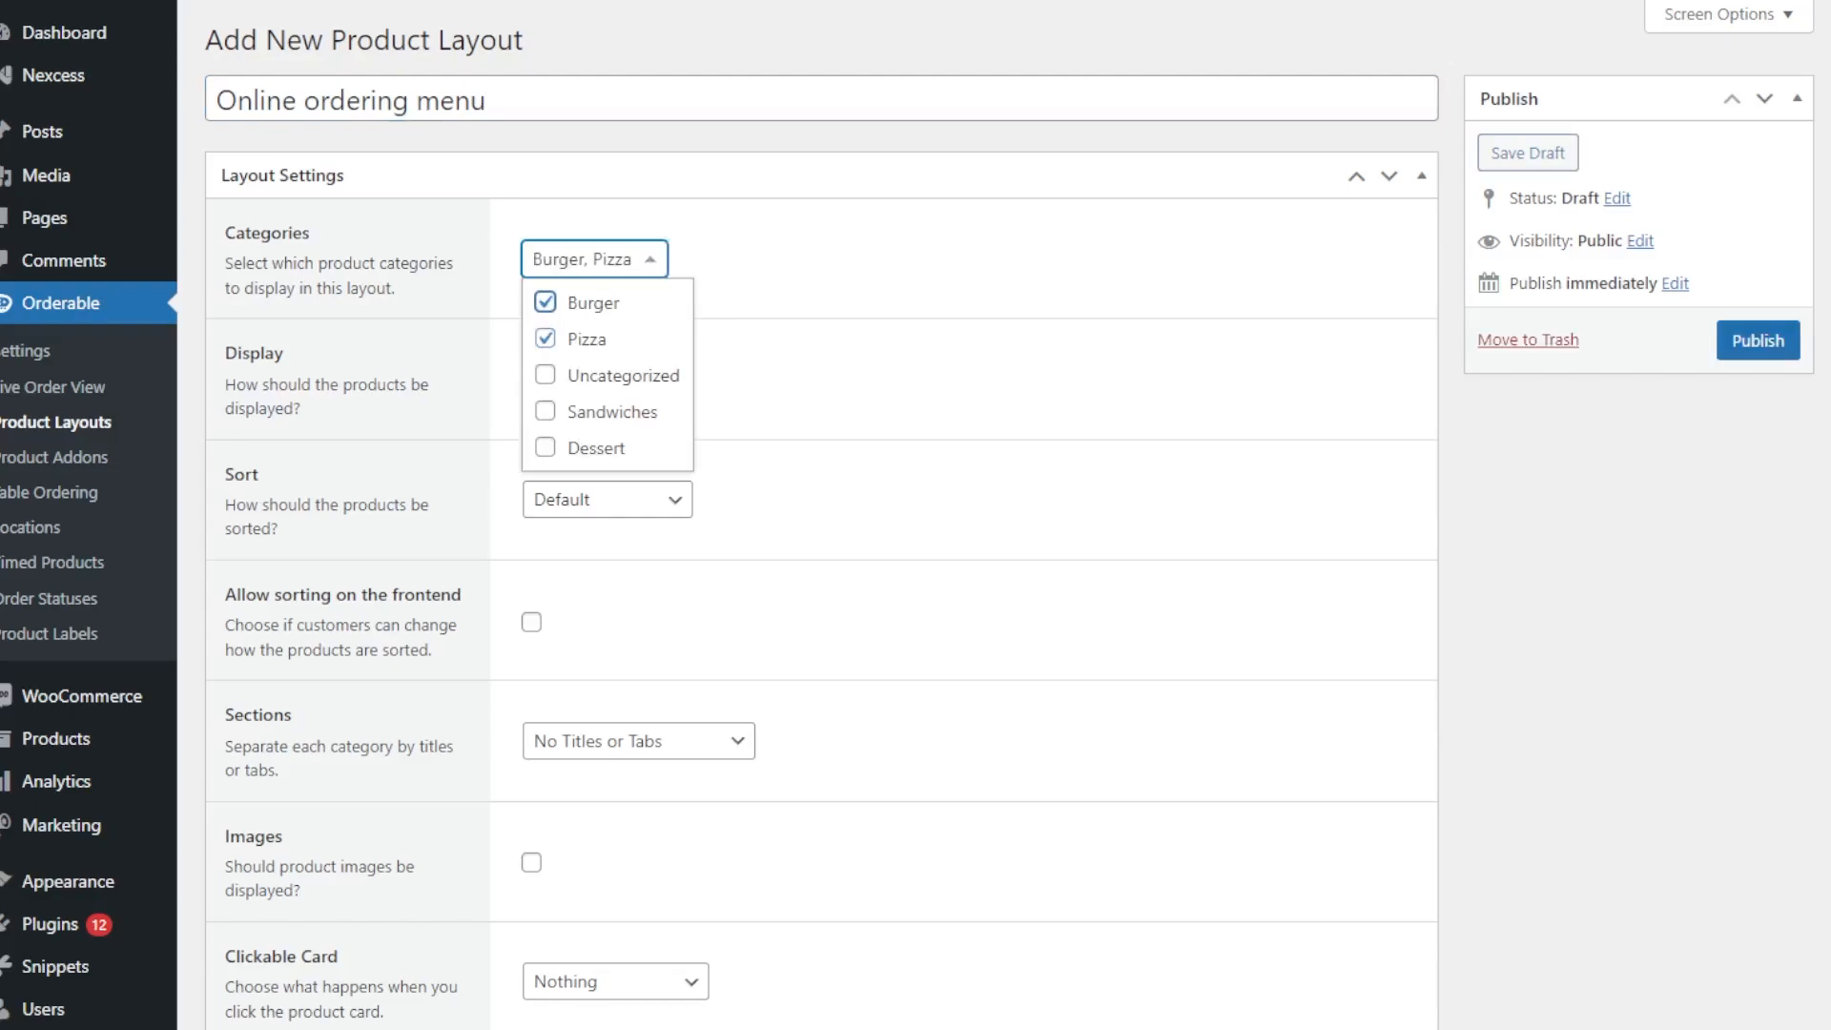
left_click(546, 448)
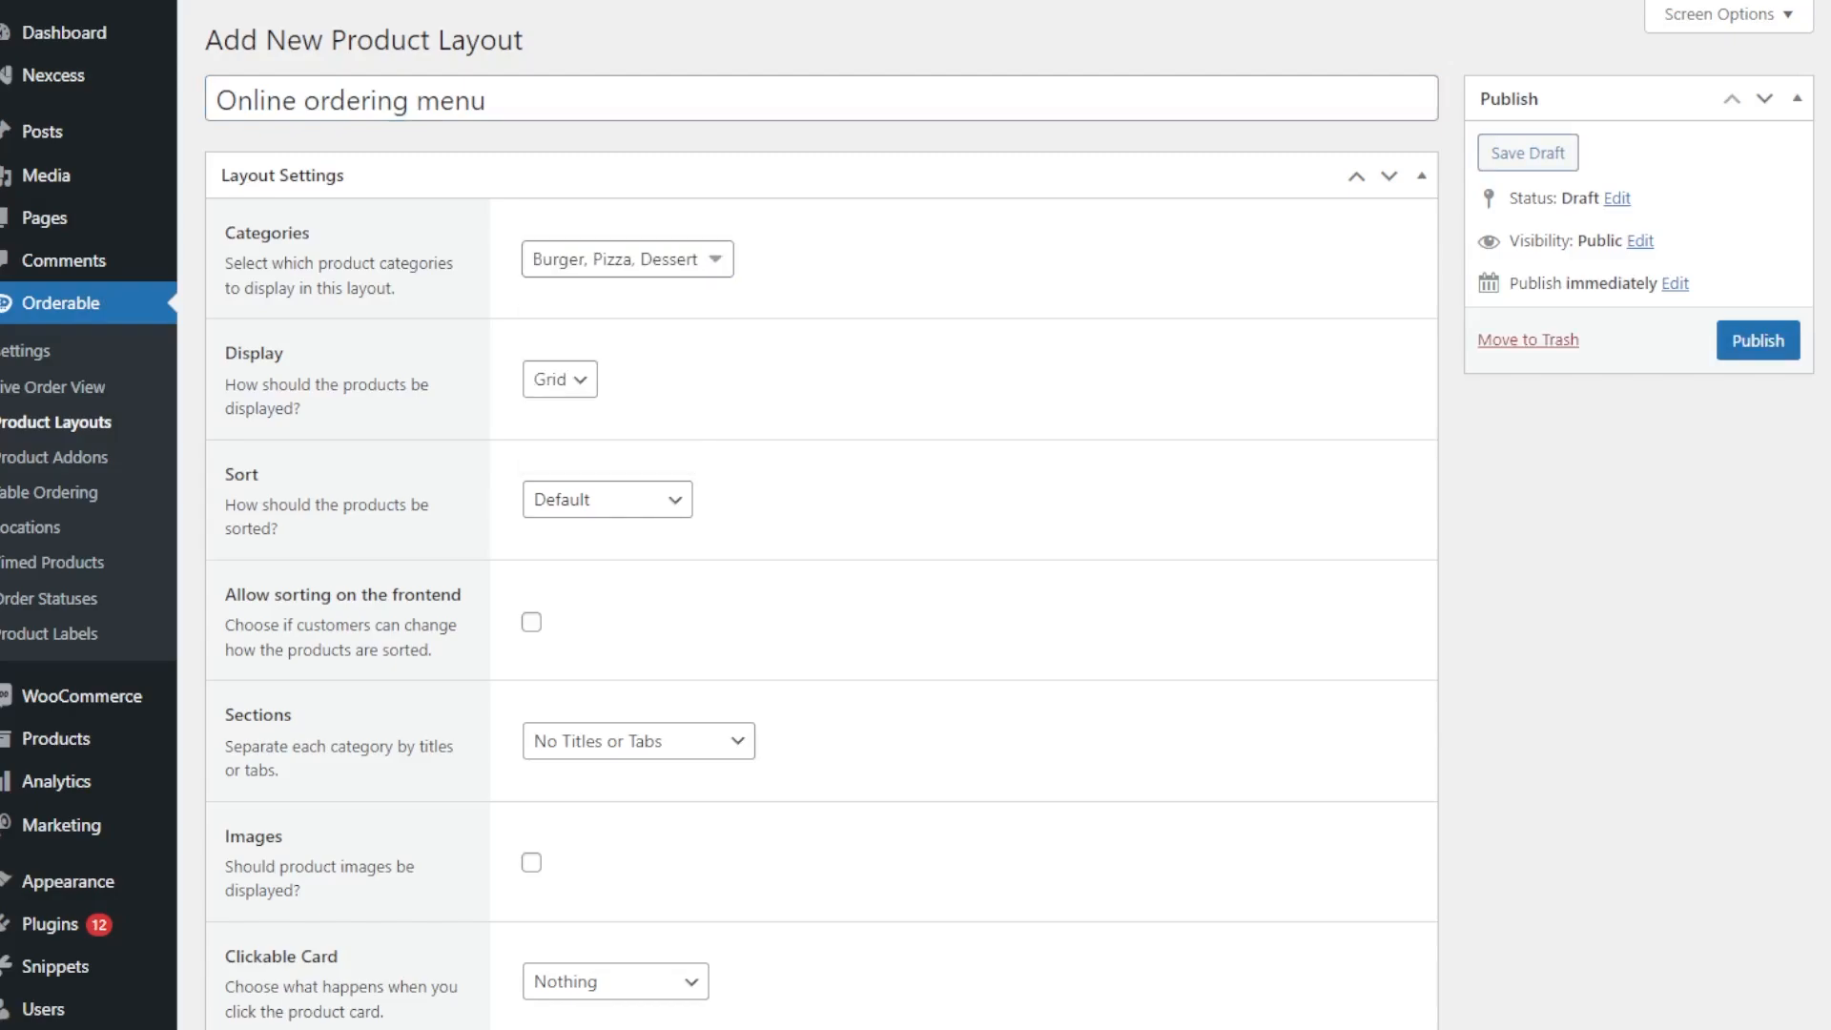
- Show categories as top tabs, with product images and quick view on card click
scroll("down", 3)
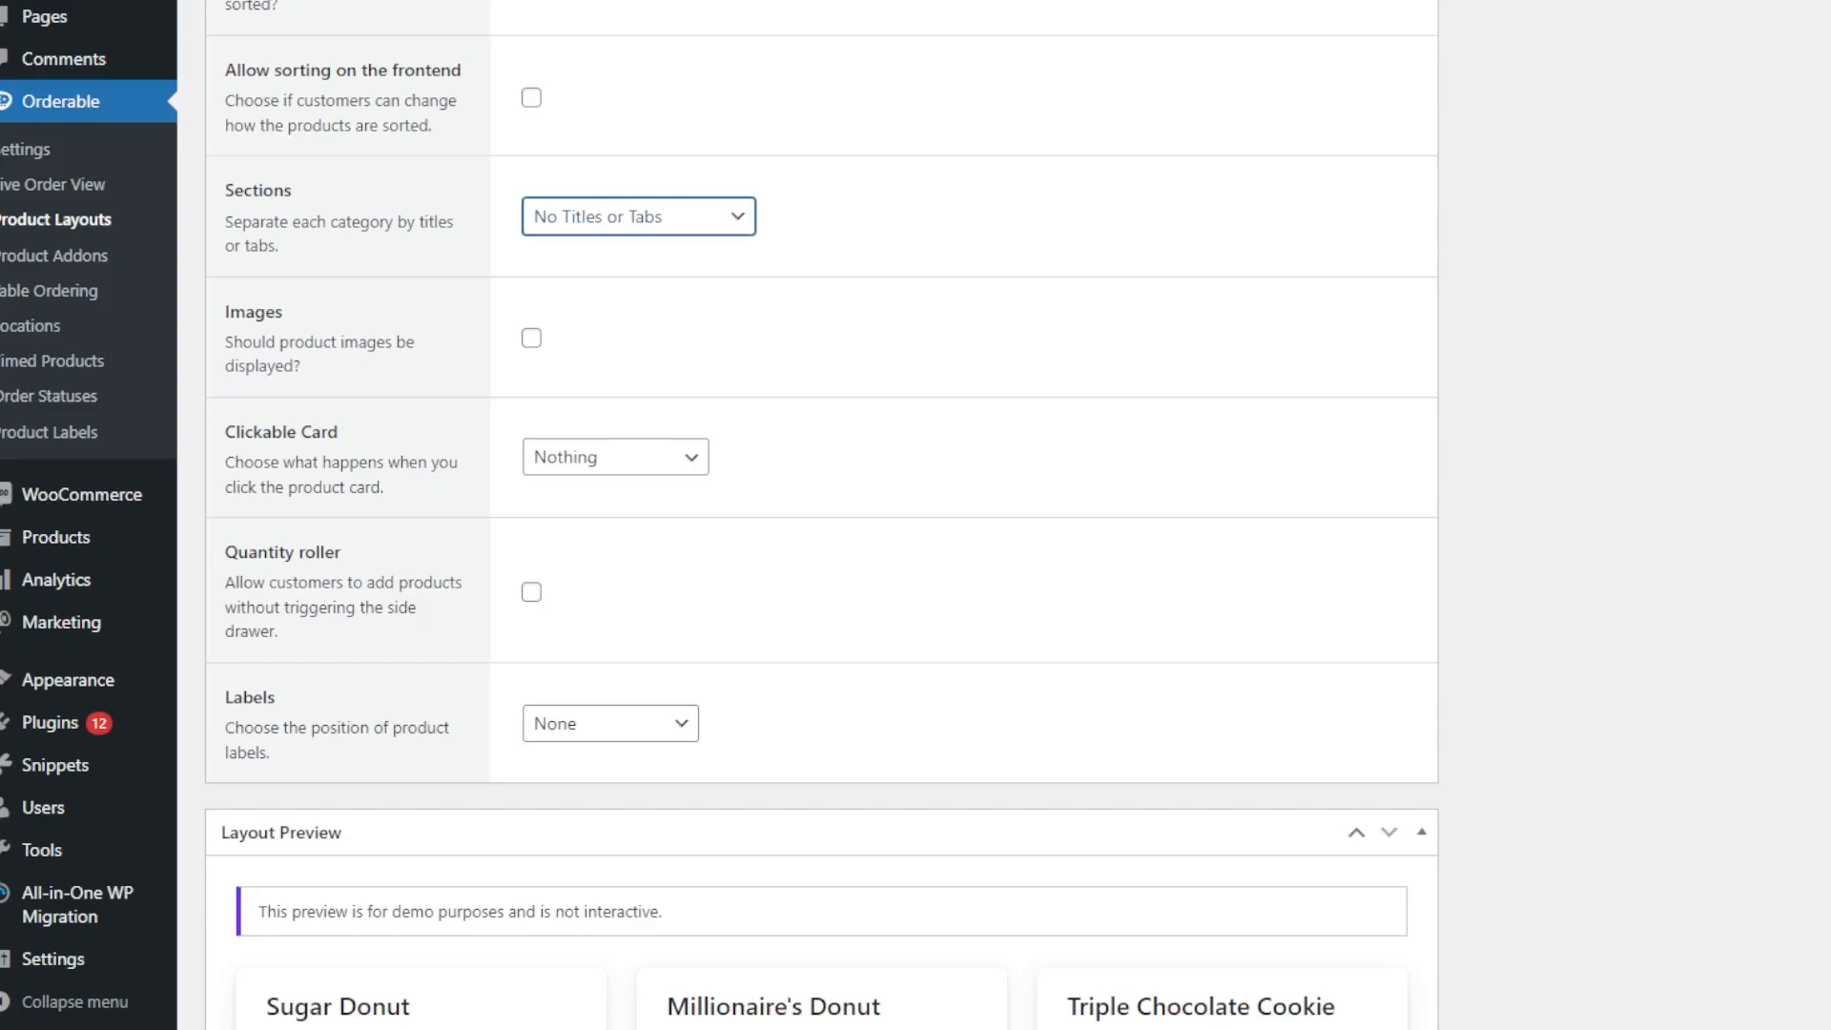
left_click(638, 217)
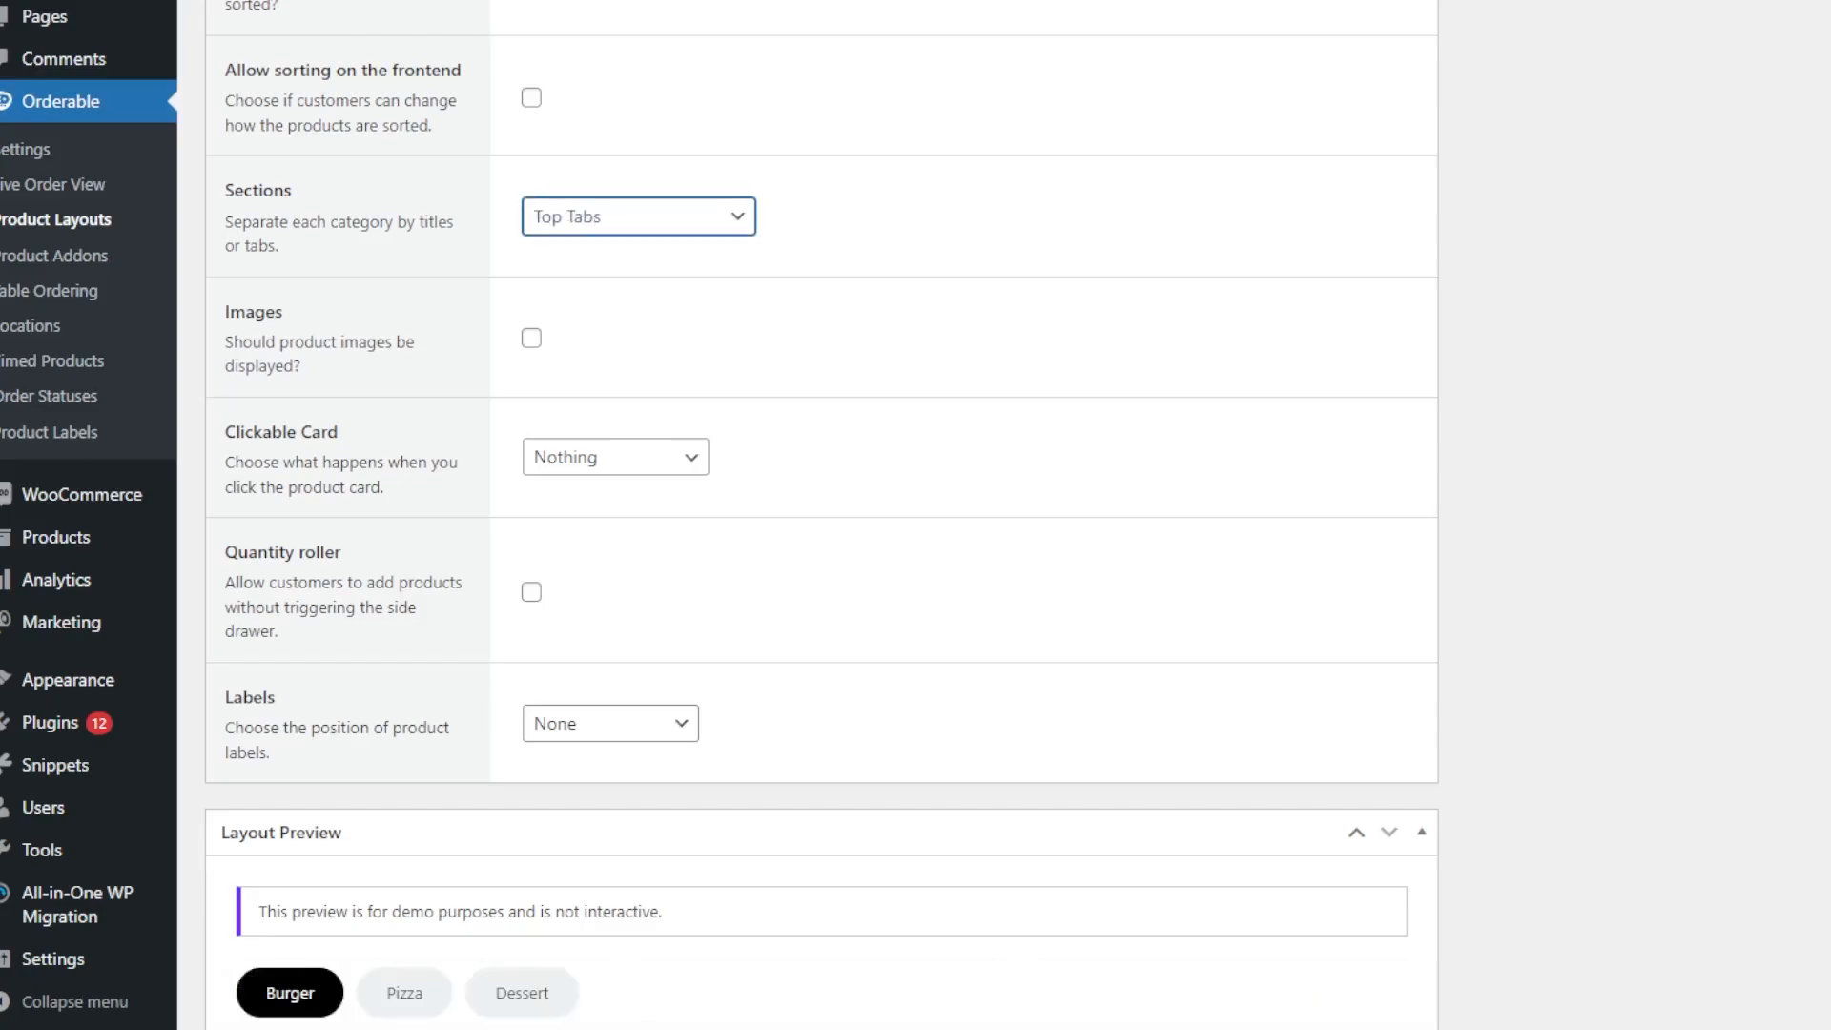
scroll("down", 3)
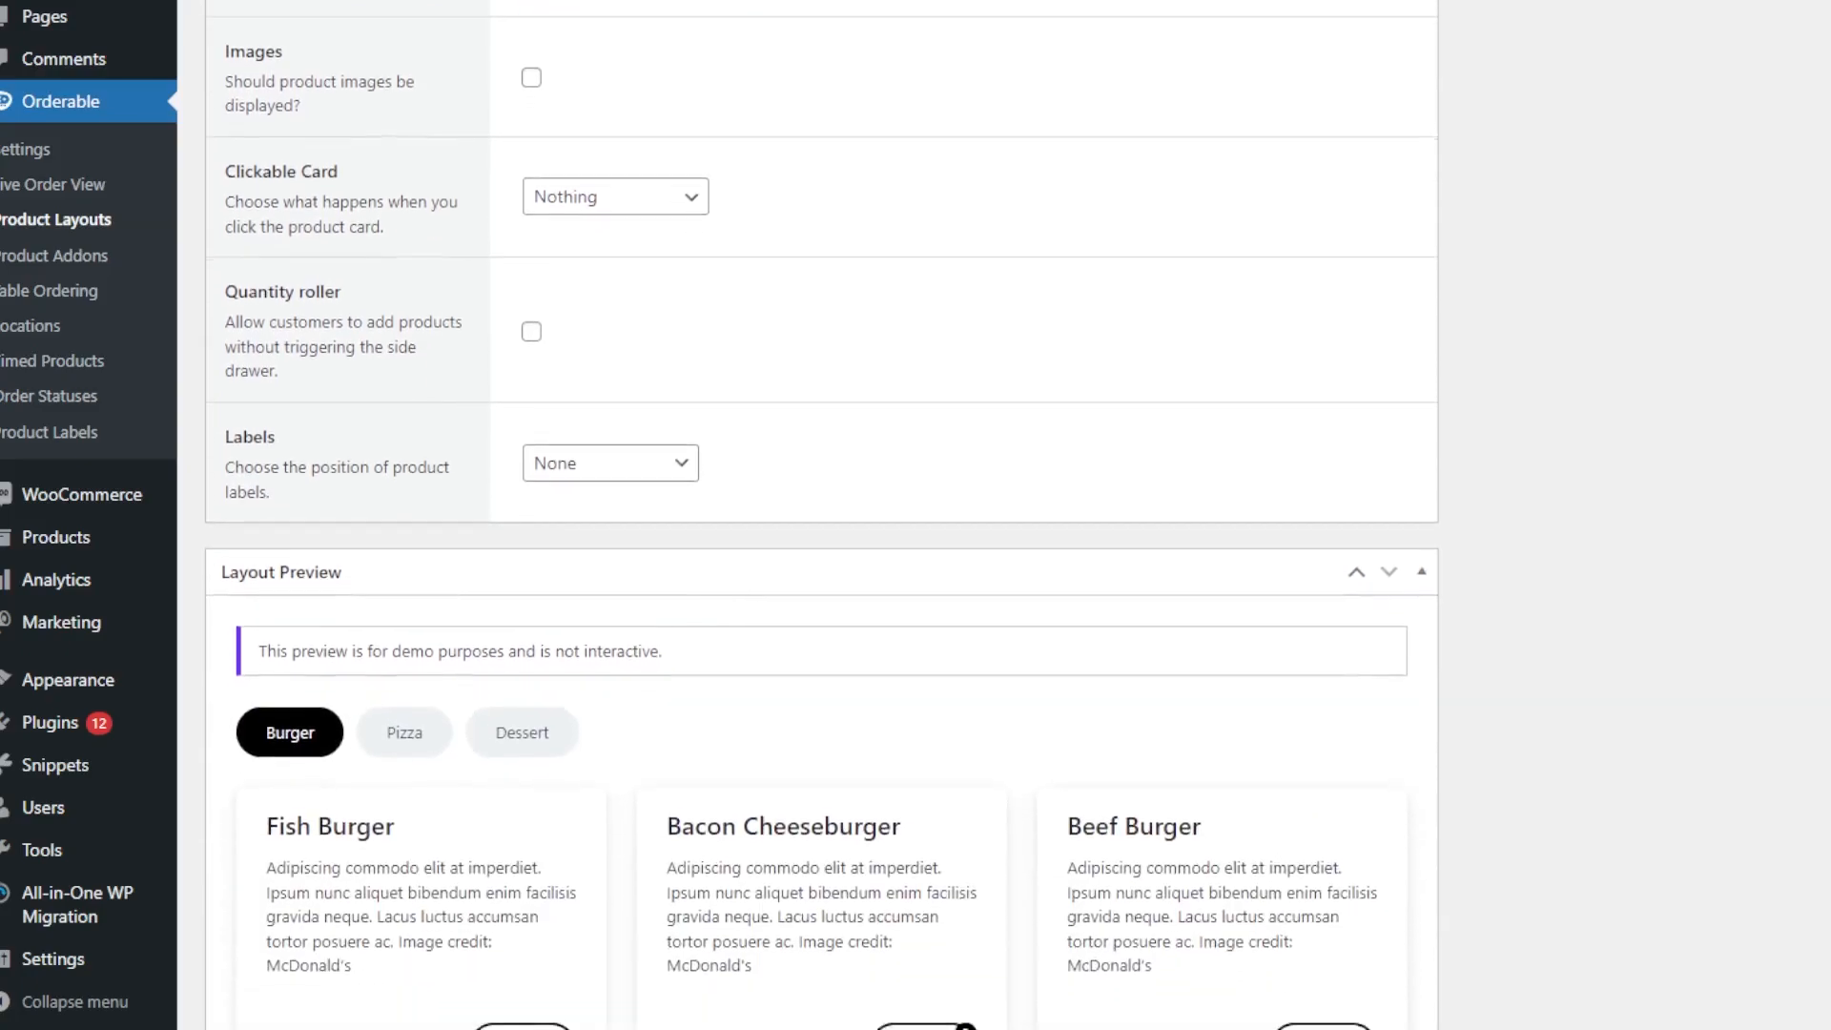
left_click(531, 78)
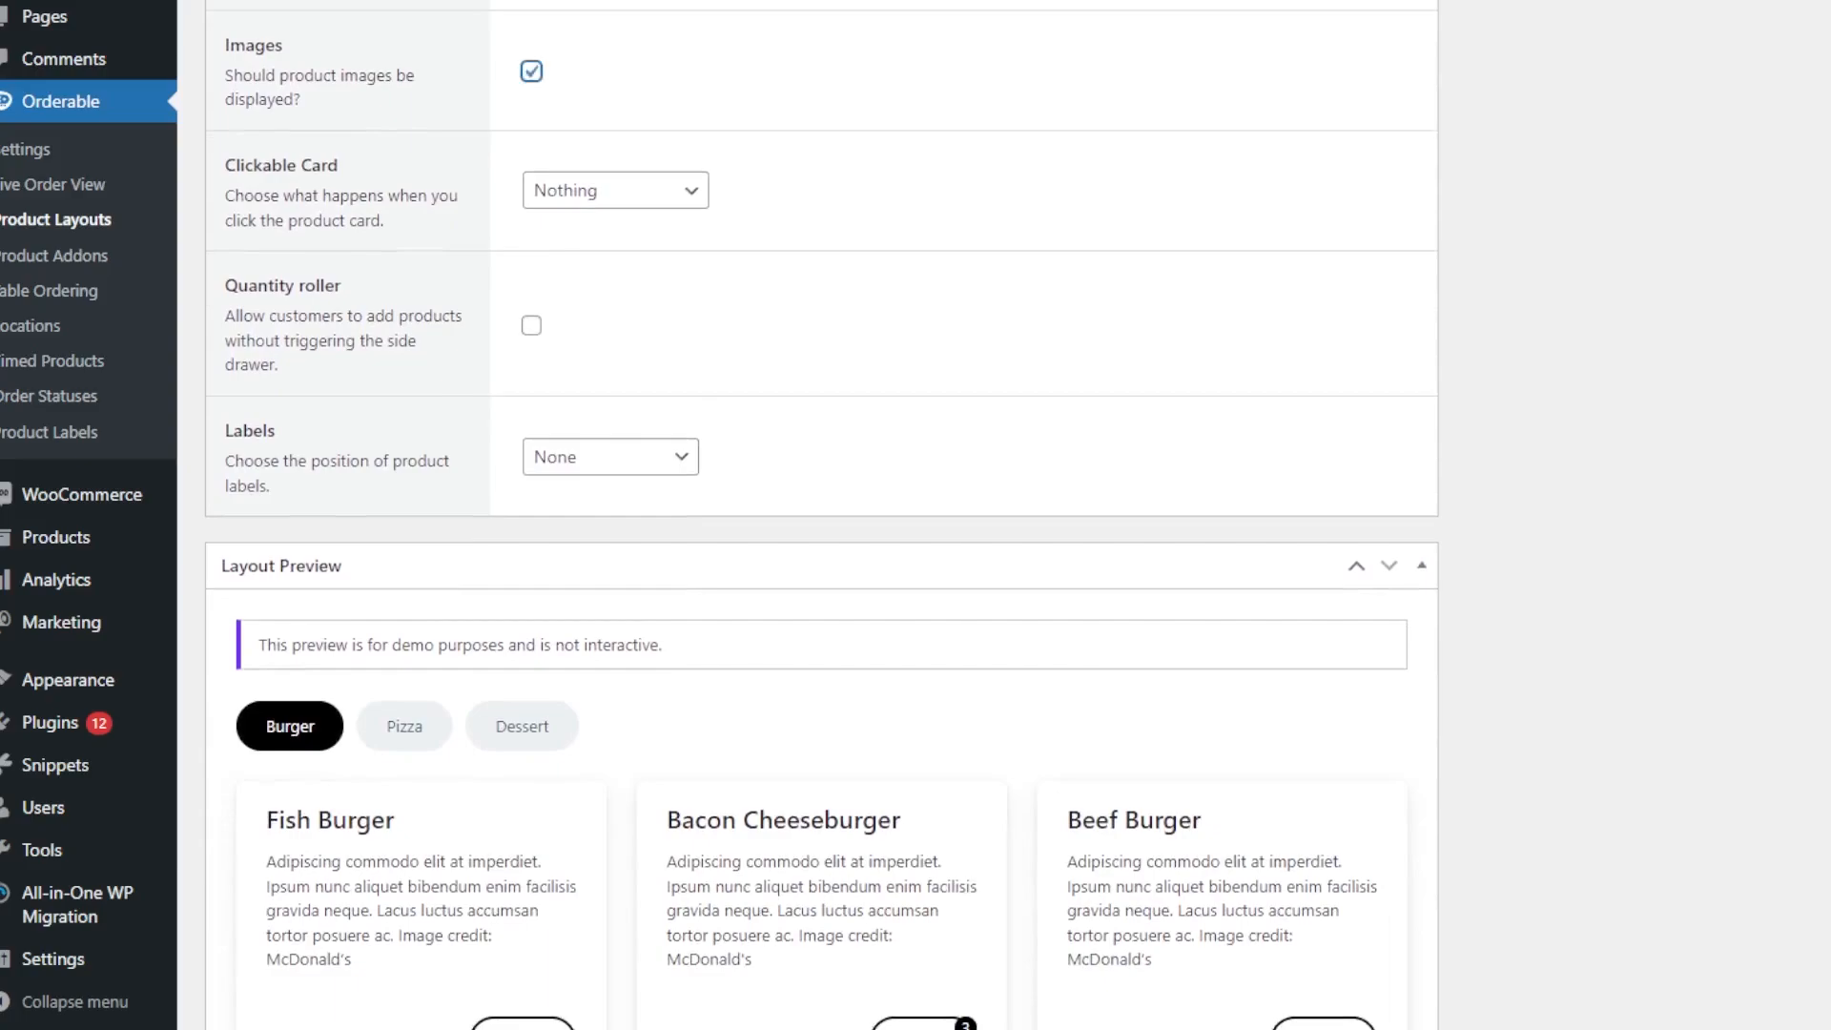
left_click(614, 189)
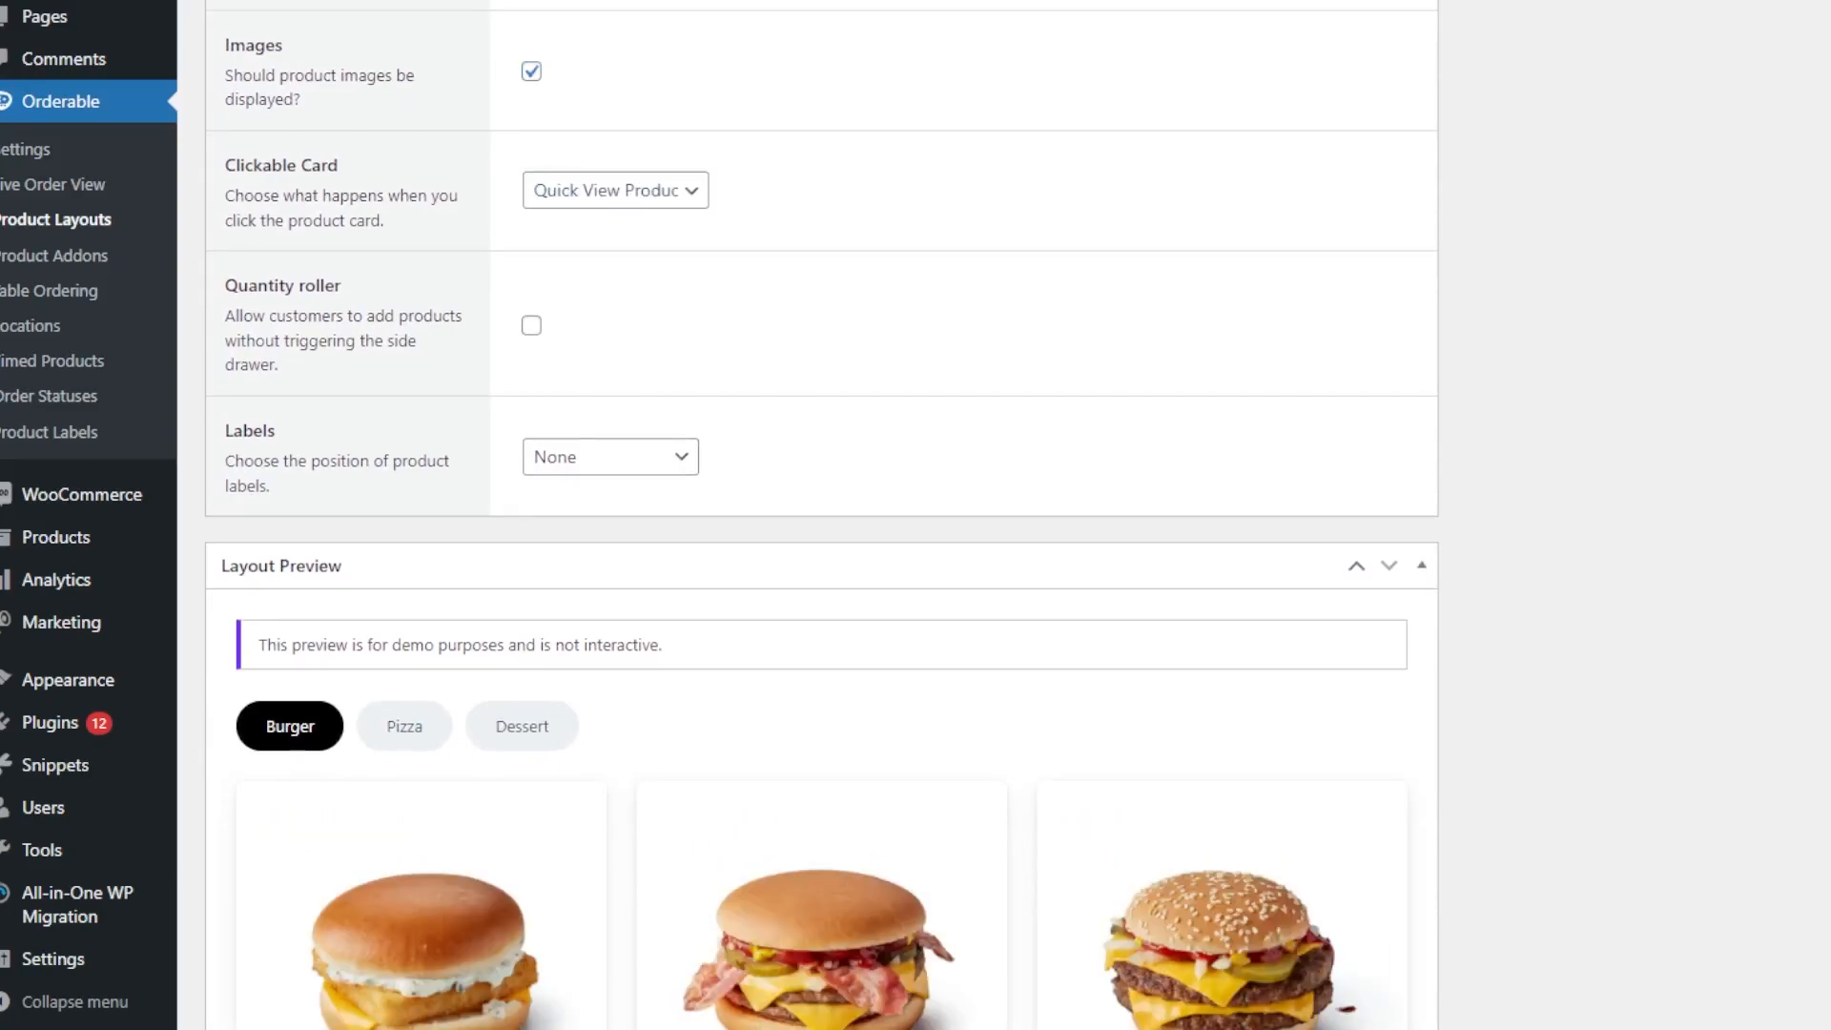
scroll("down", 3)
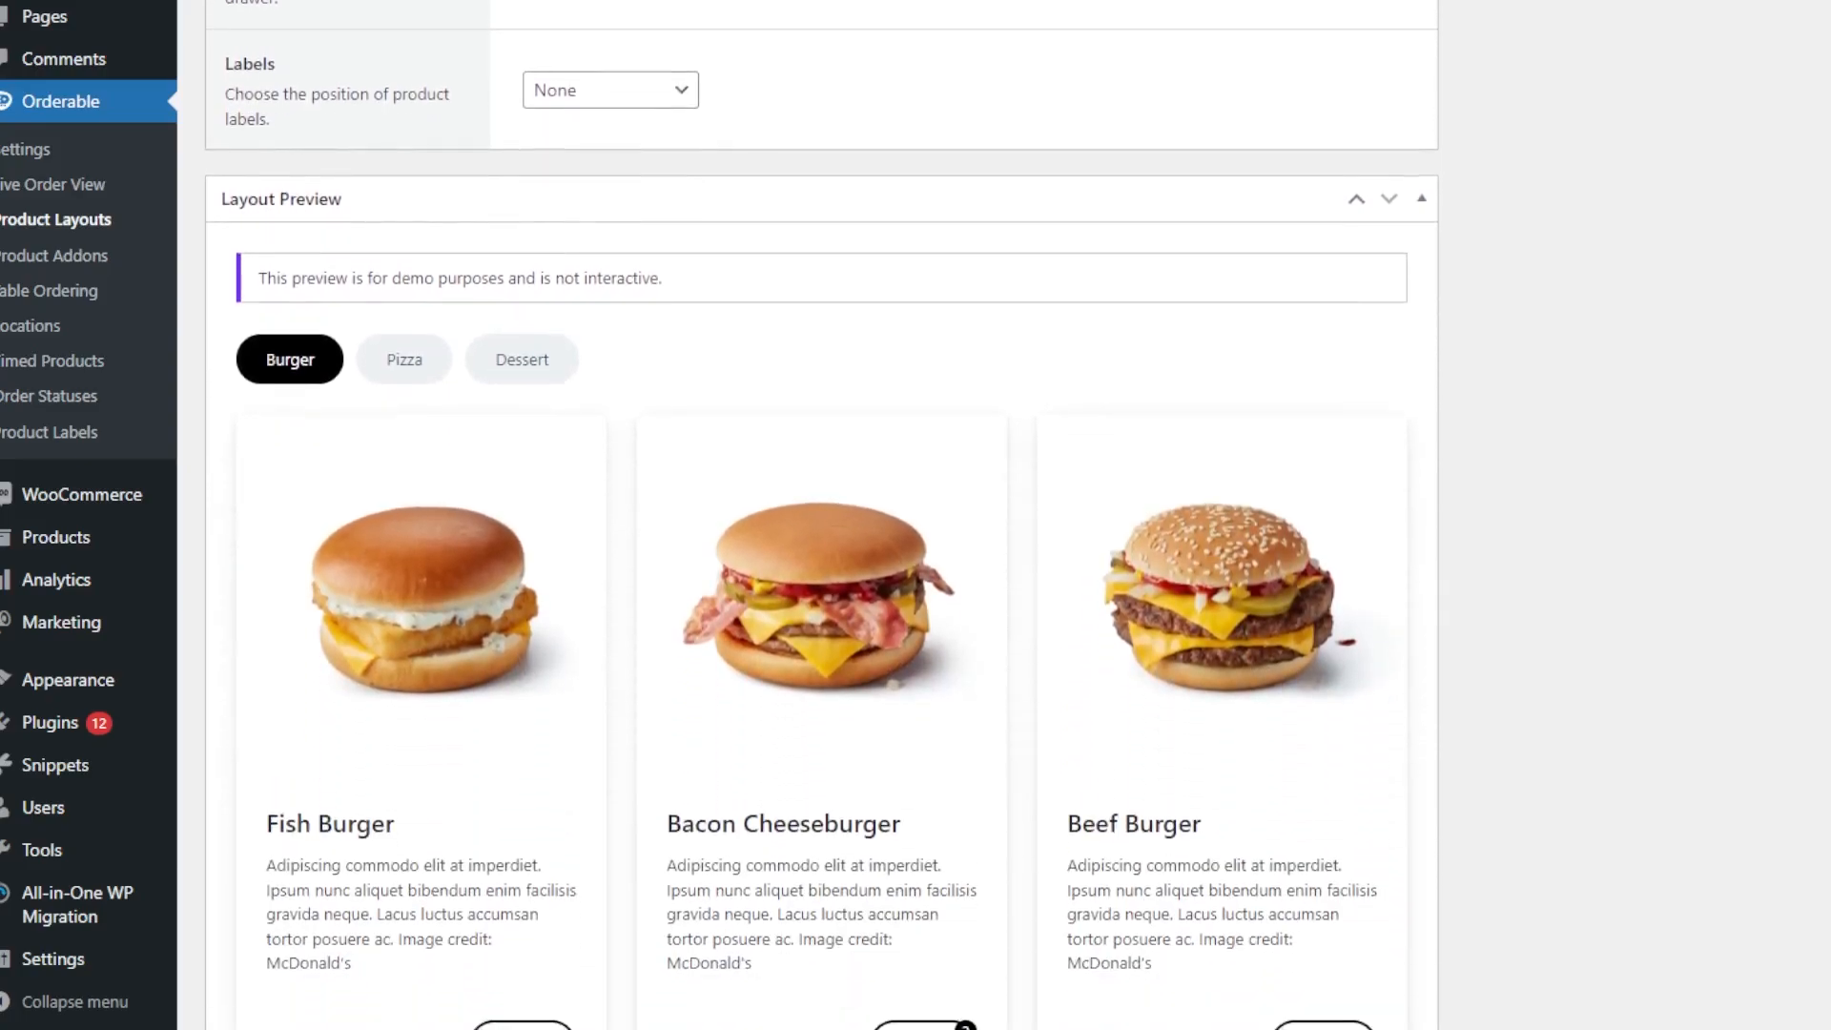
left_click(609, 89)
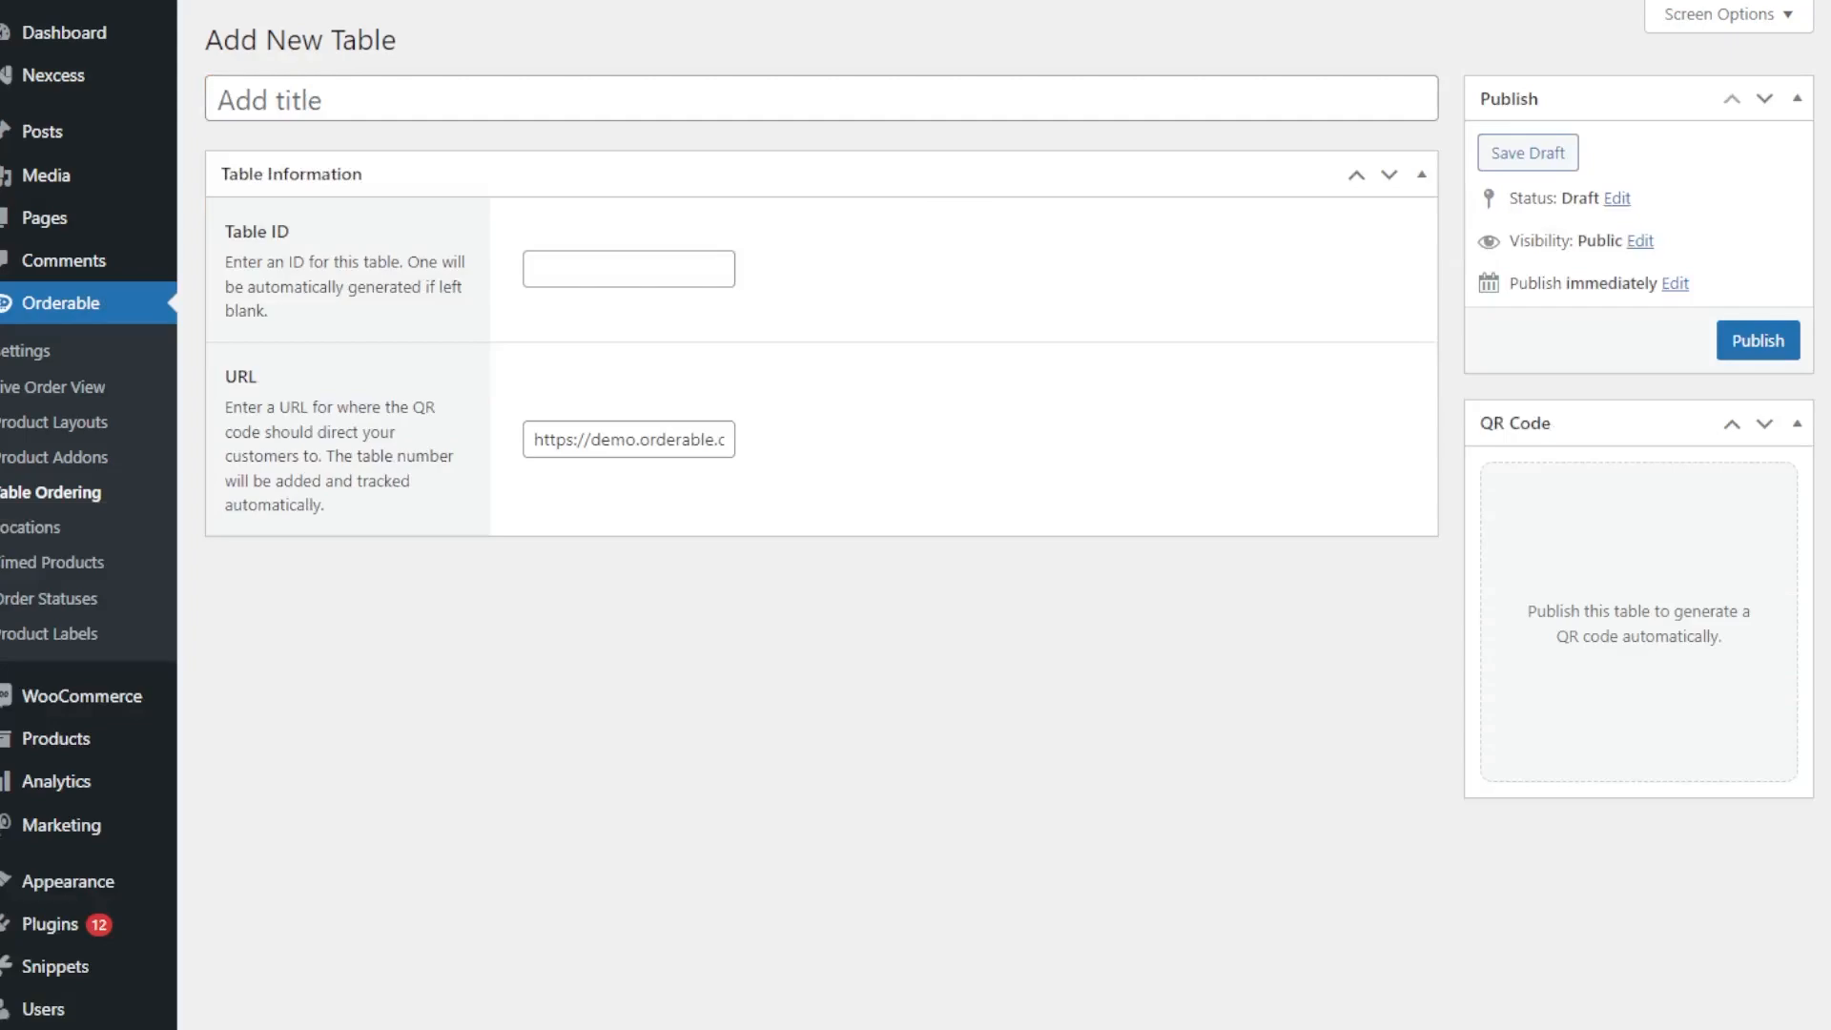
- Publish a new ordering table named 'Table 2'
type("Table")
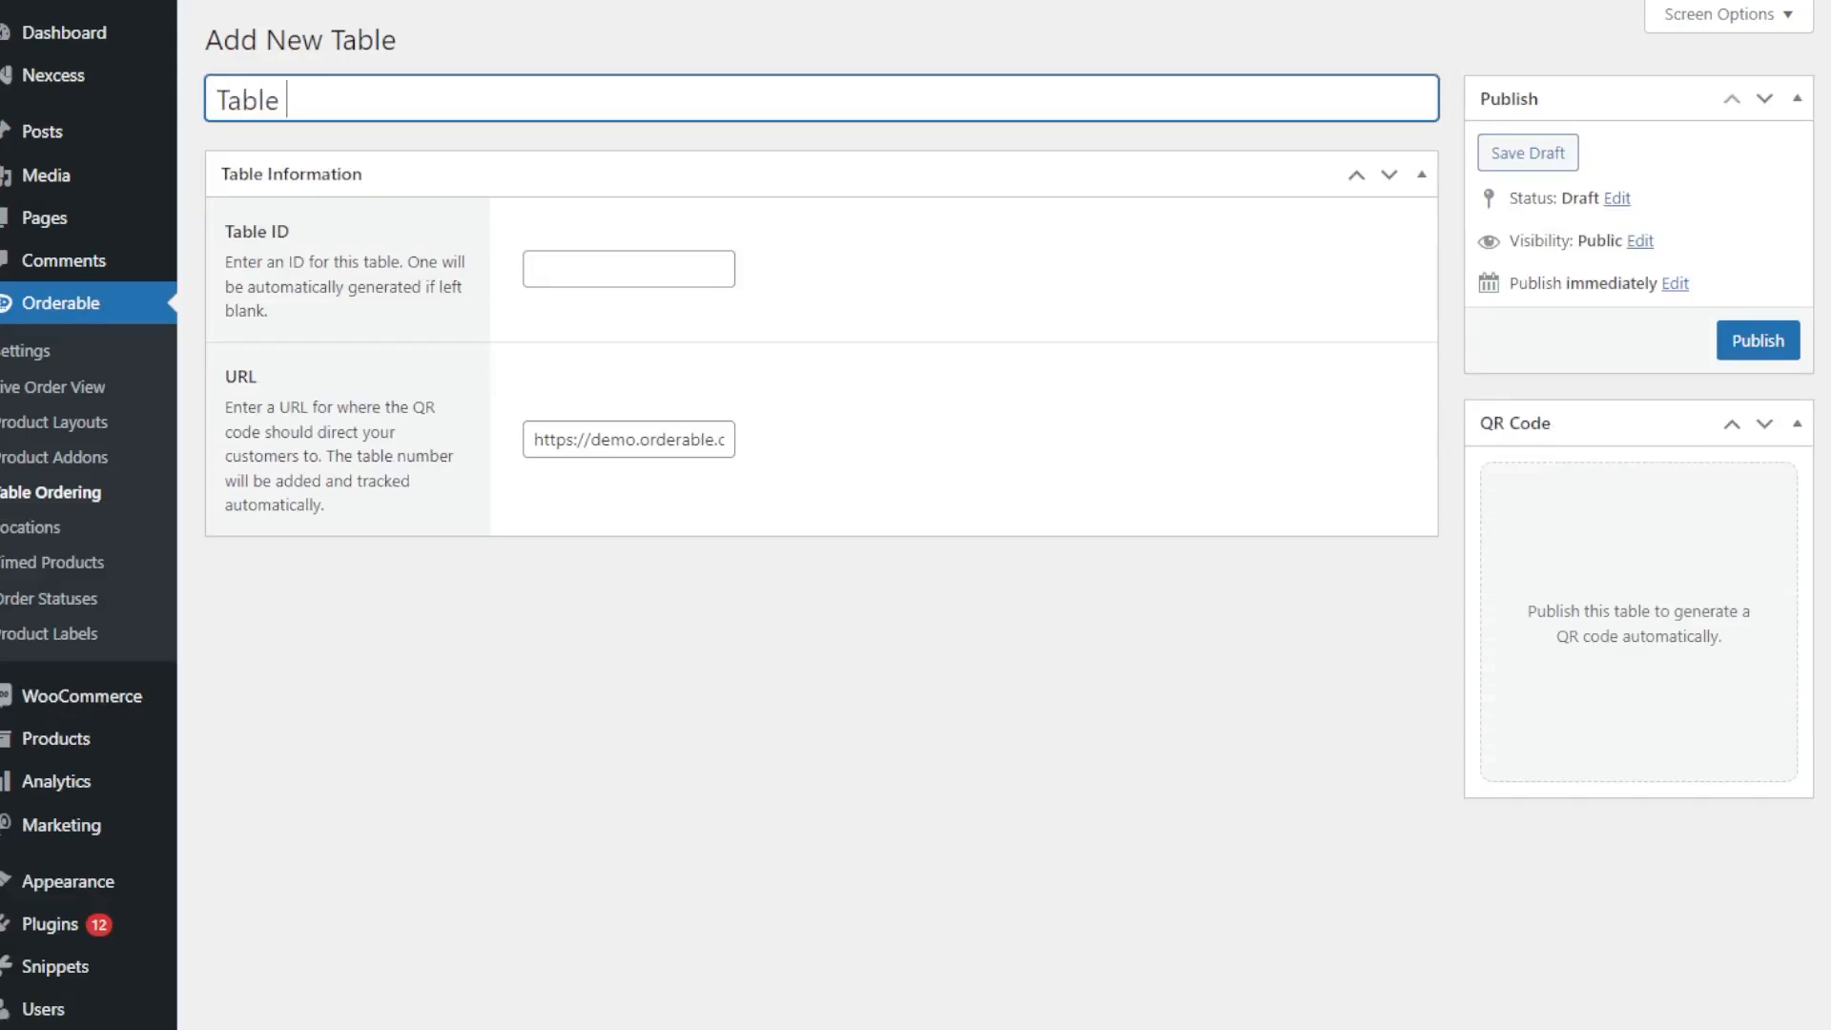
type("2")
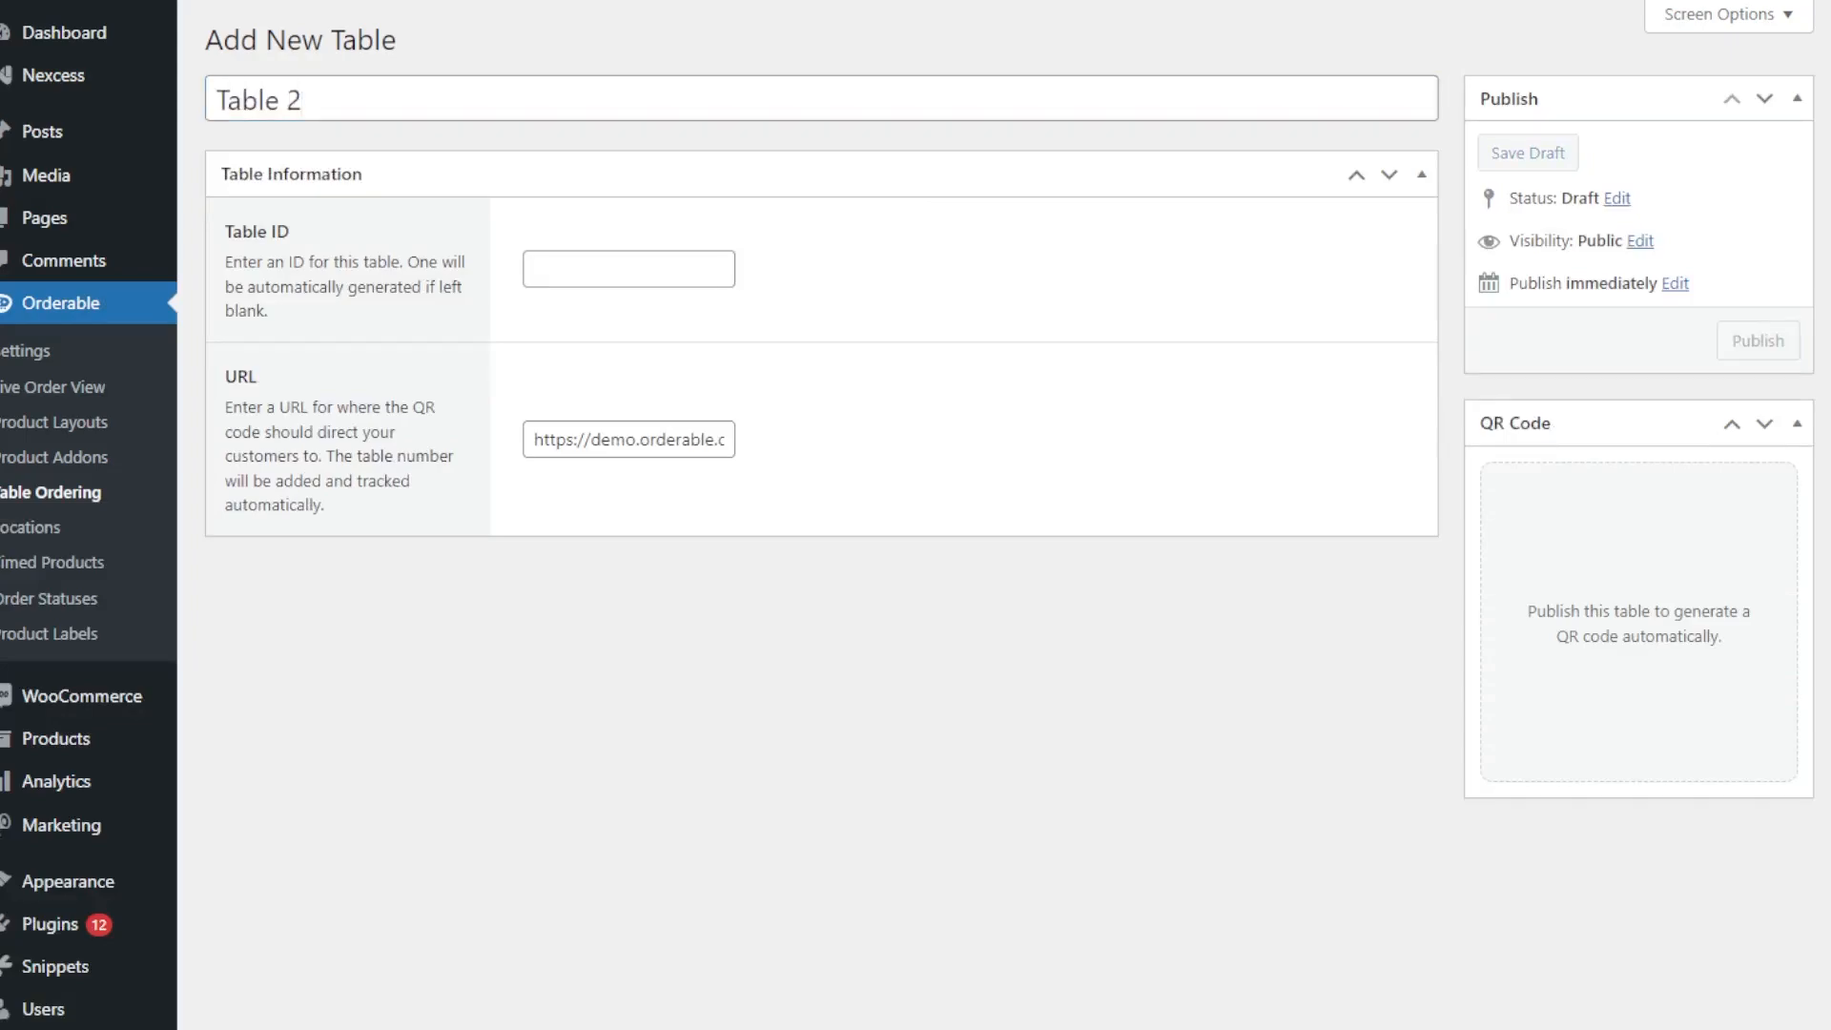
left_click(1524, 151)
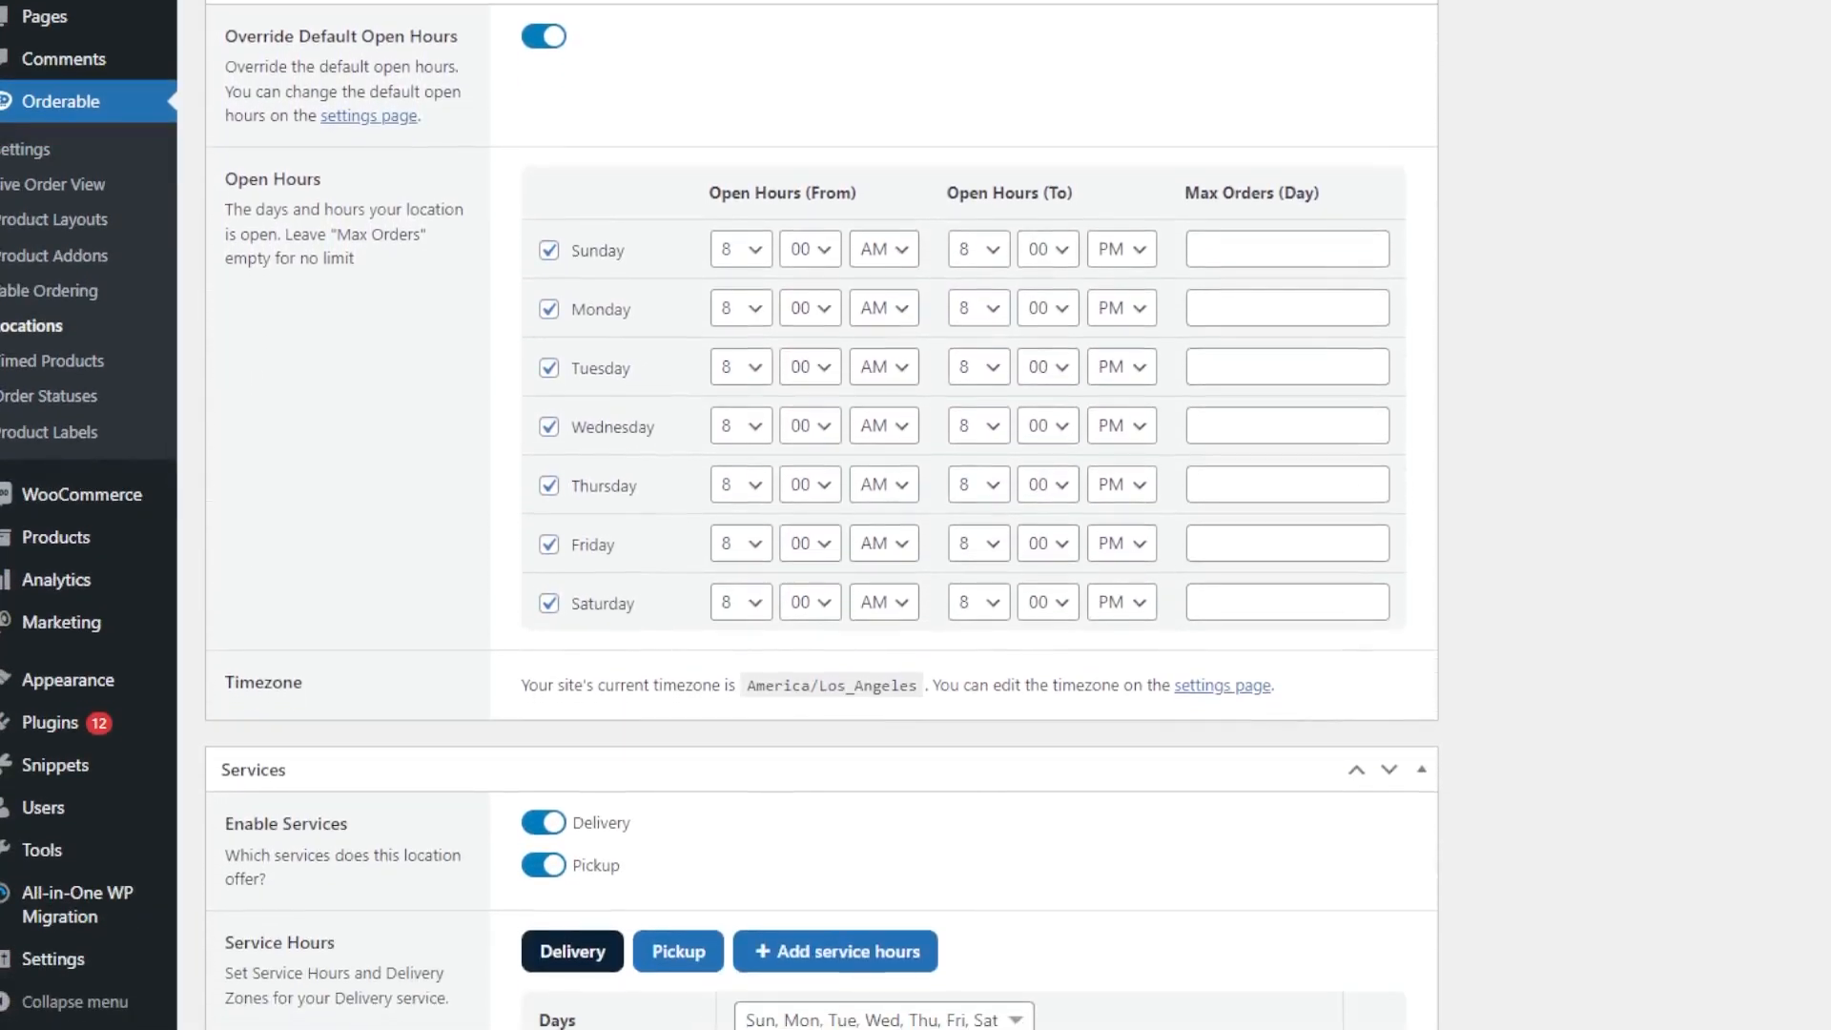
- Scroll past Open Hours to the weekday 9 AM–5 PM pickup hours in 30-minute slots
scroll("down", 3)
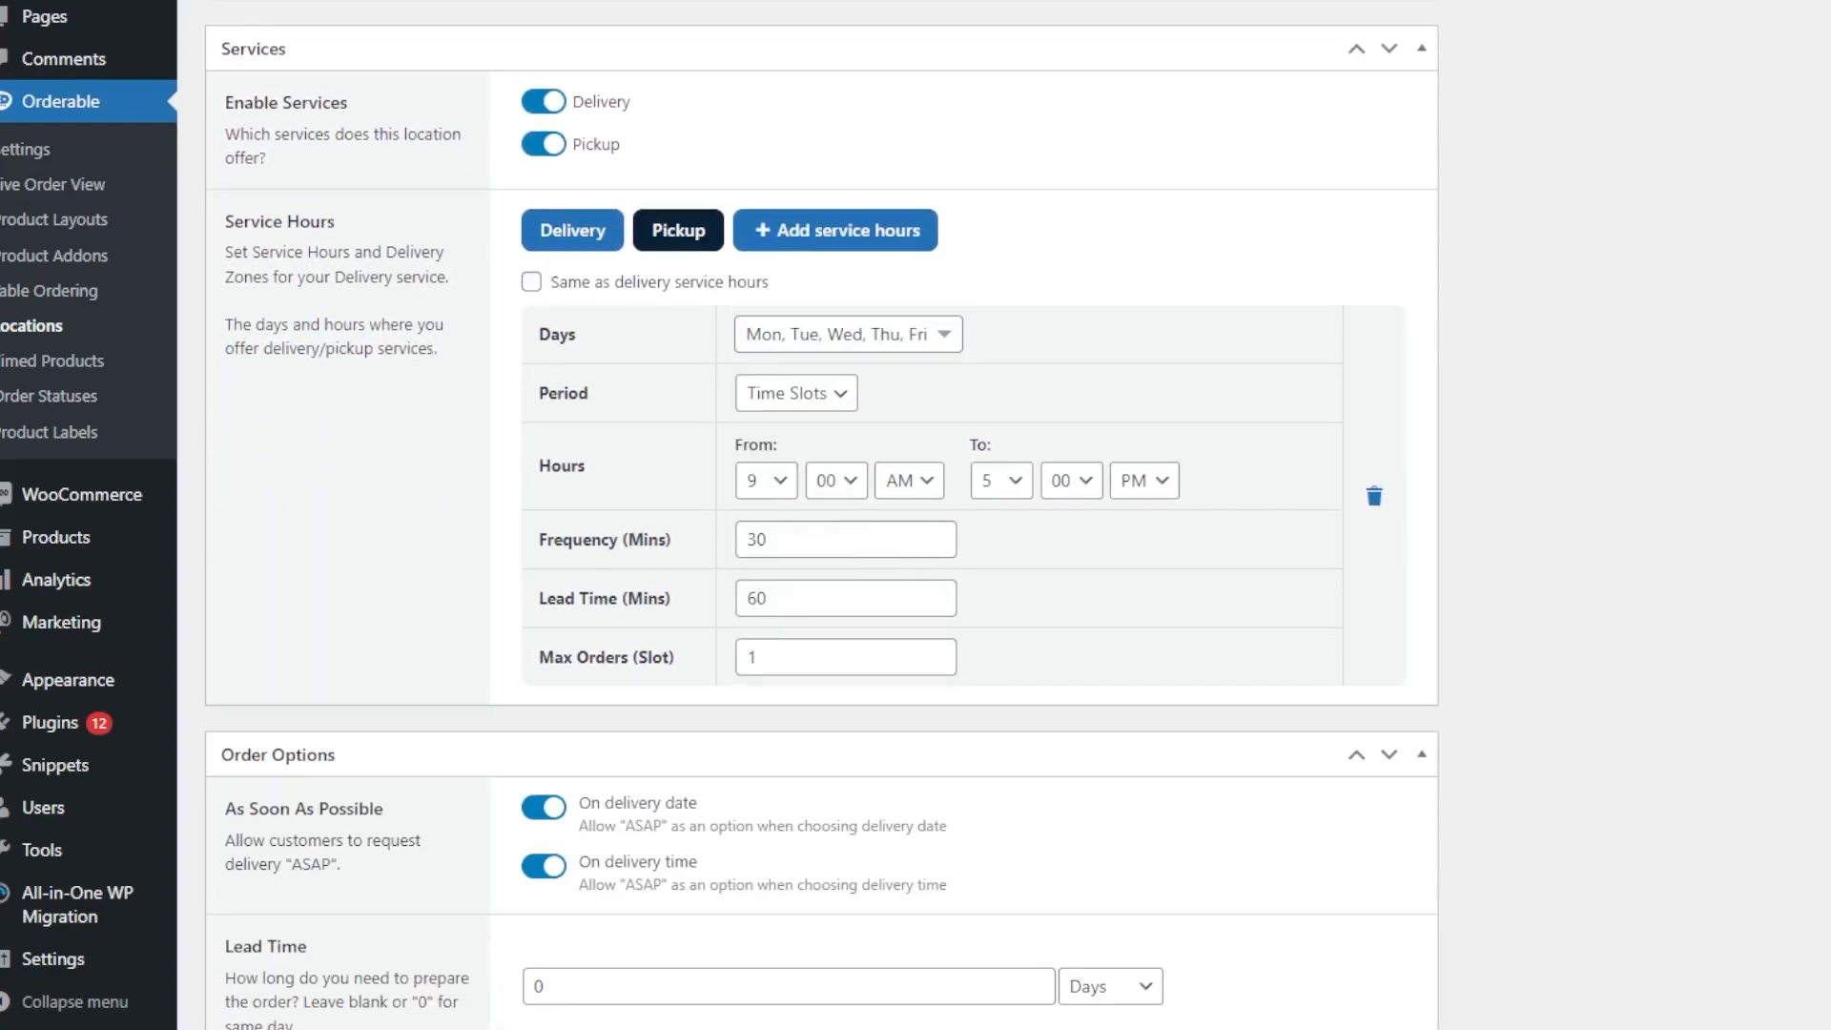
scroll("down", 3)
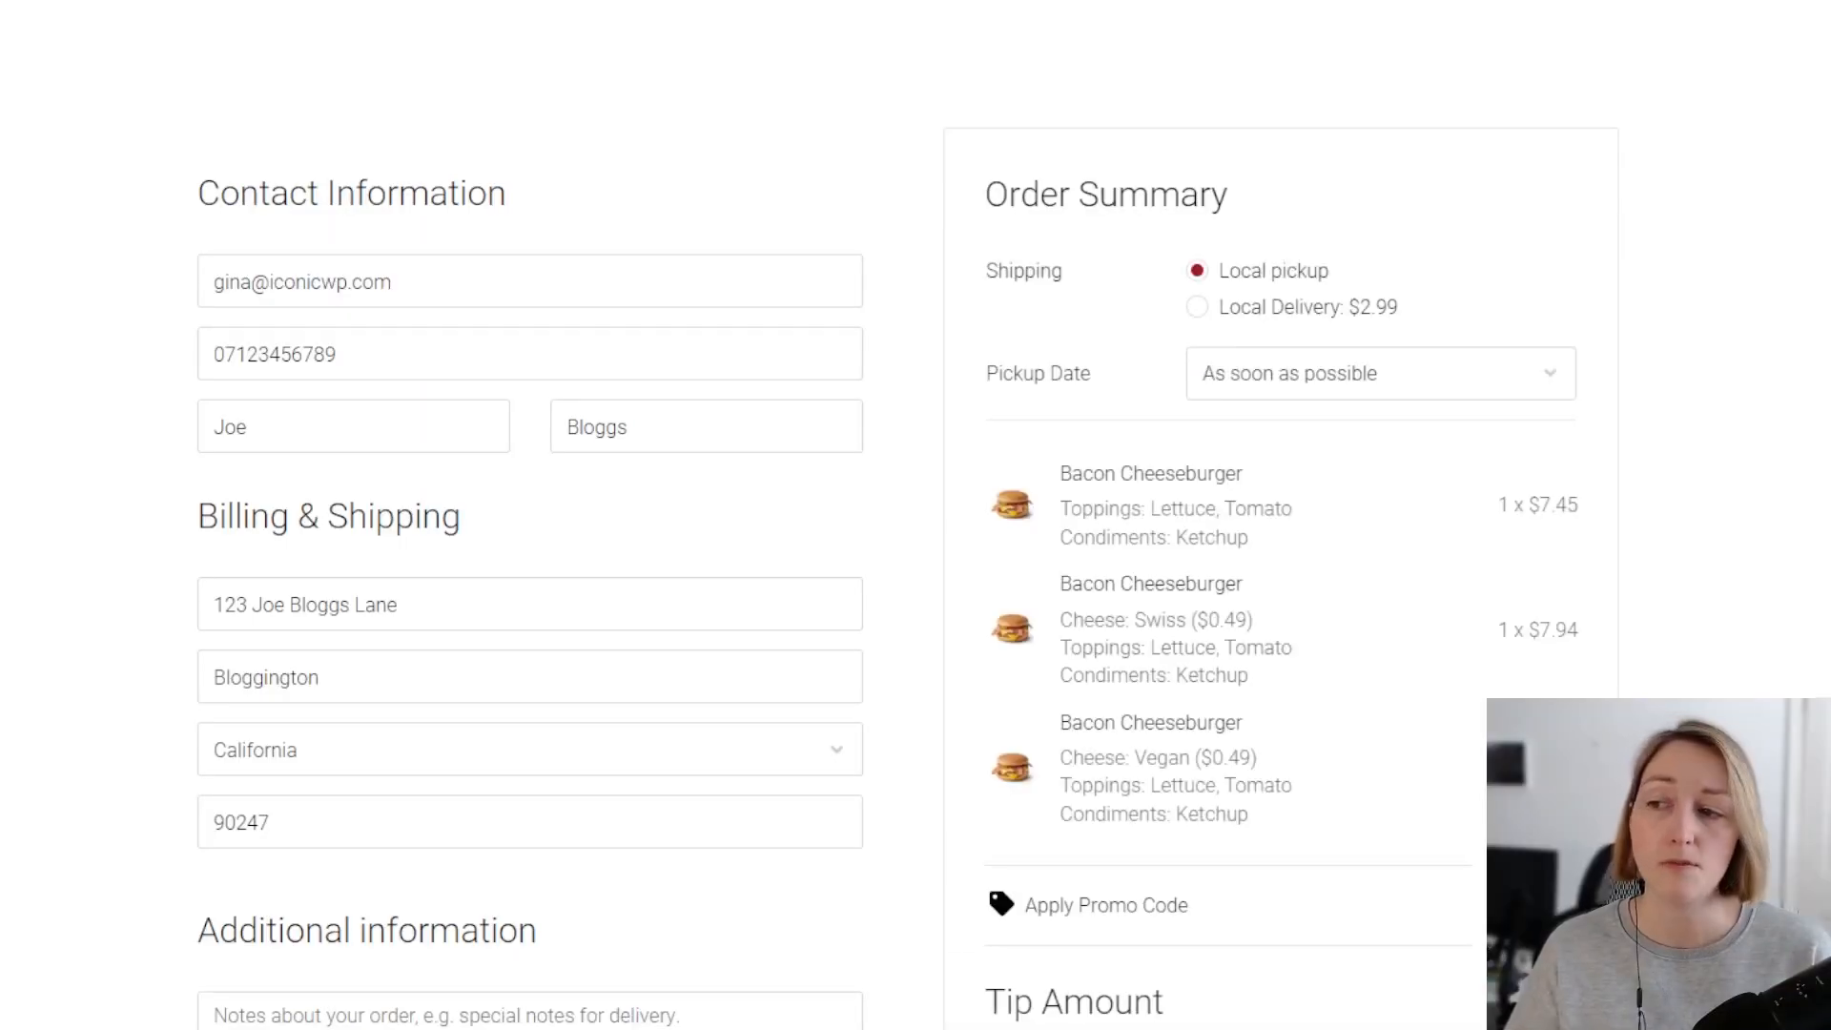
- Select Local pickup in the Order Summary and view the Pickup Date choices
left_click(1197, 307)
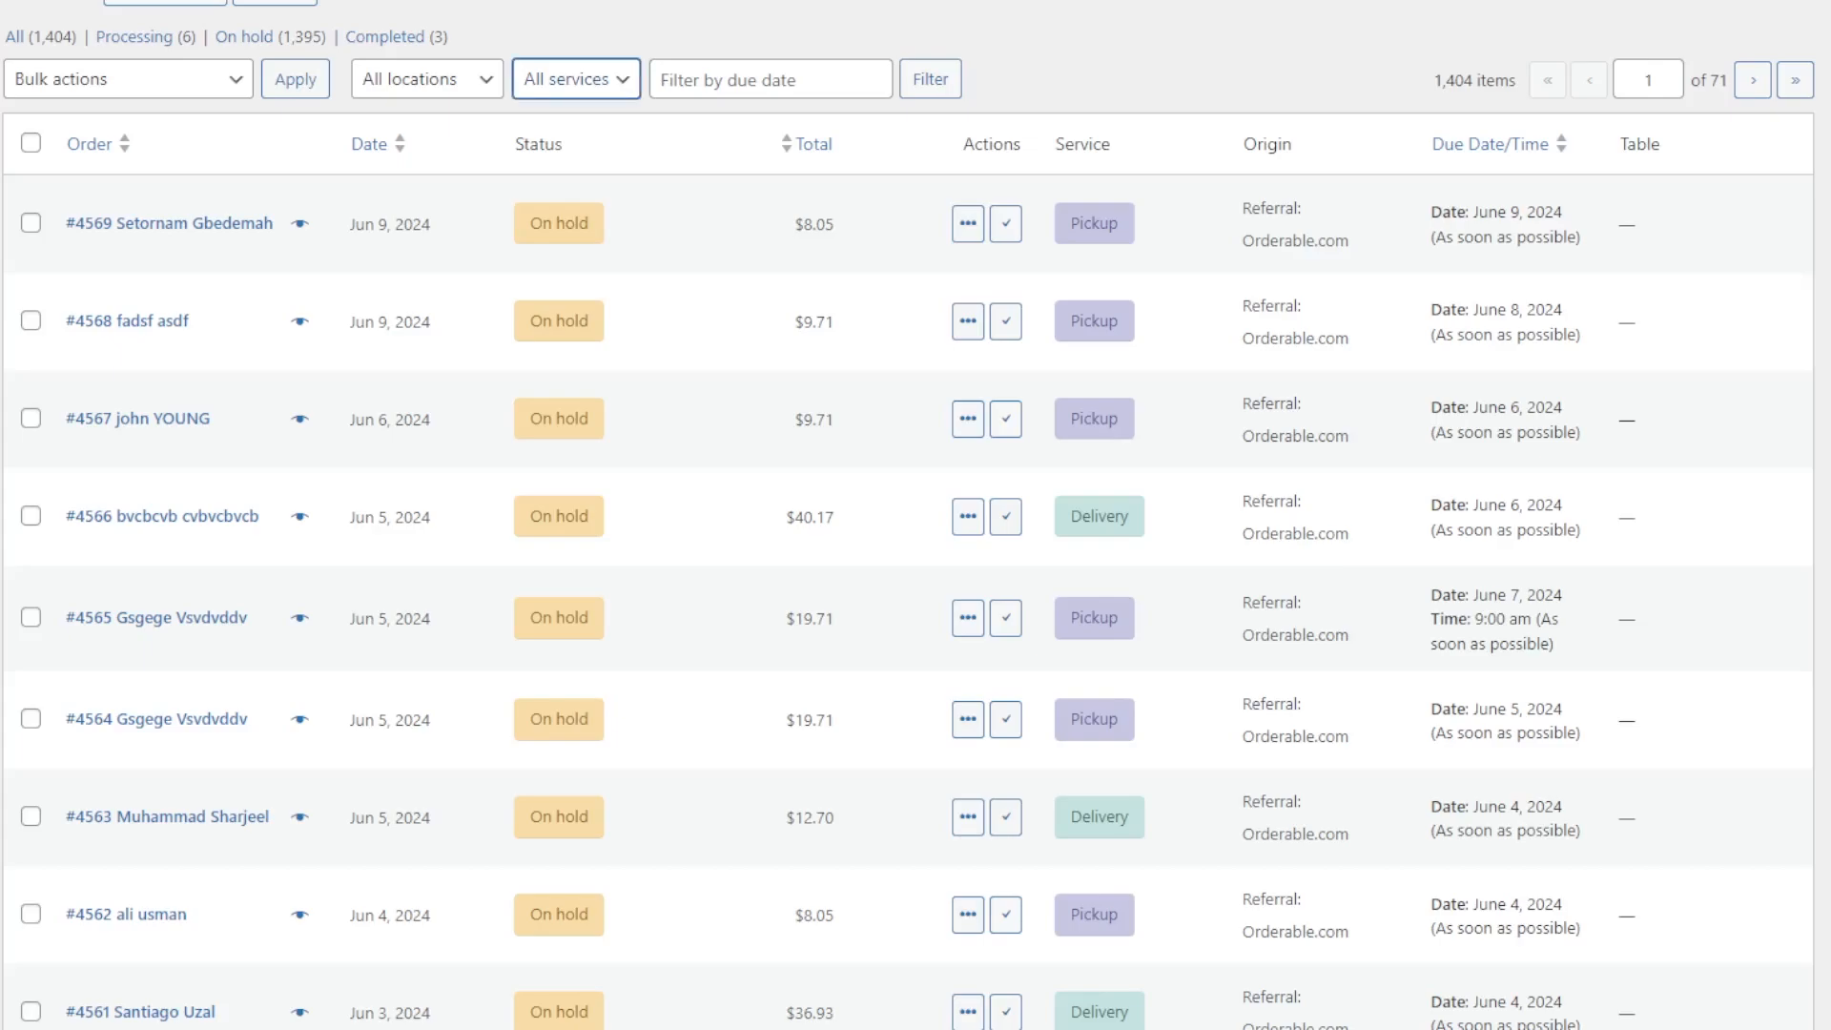
- Filter the Orderable orders list by the Delivery service
left_click(574, 78)
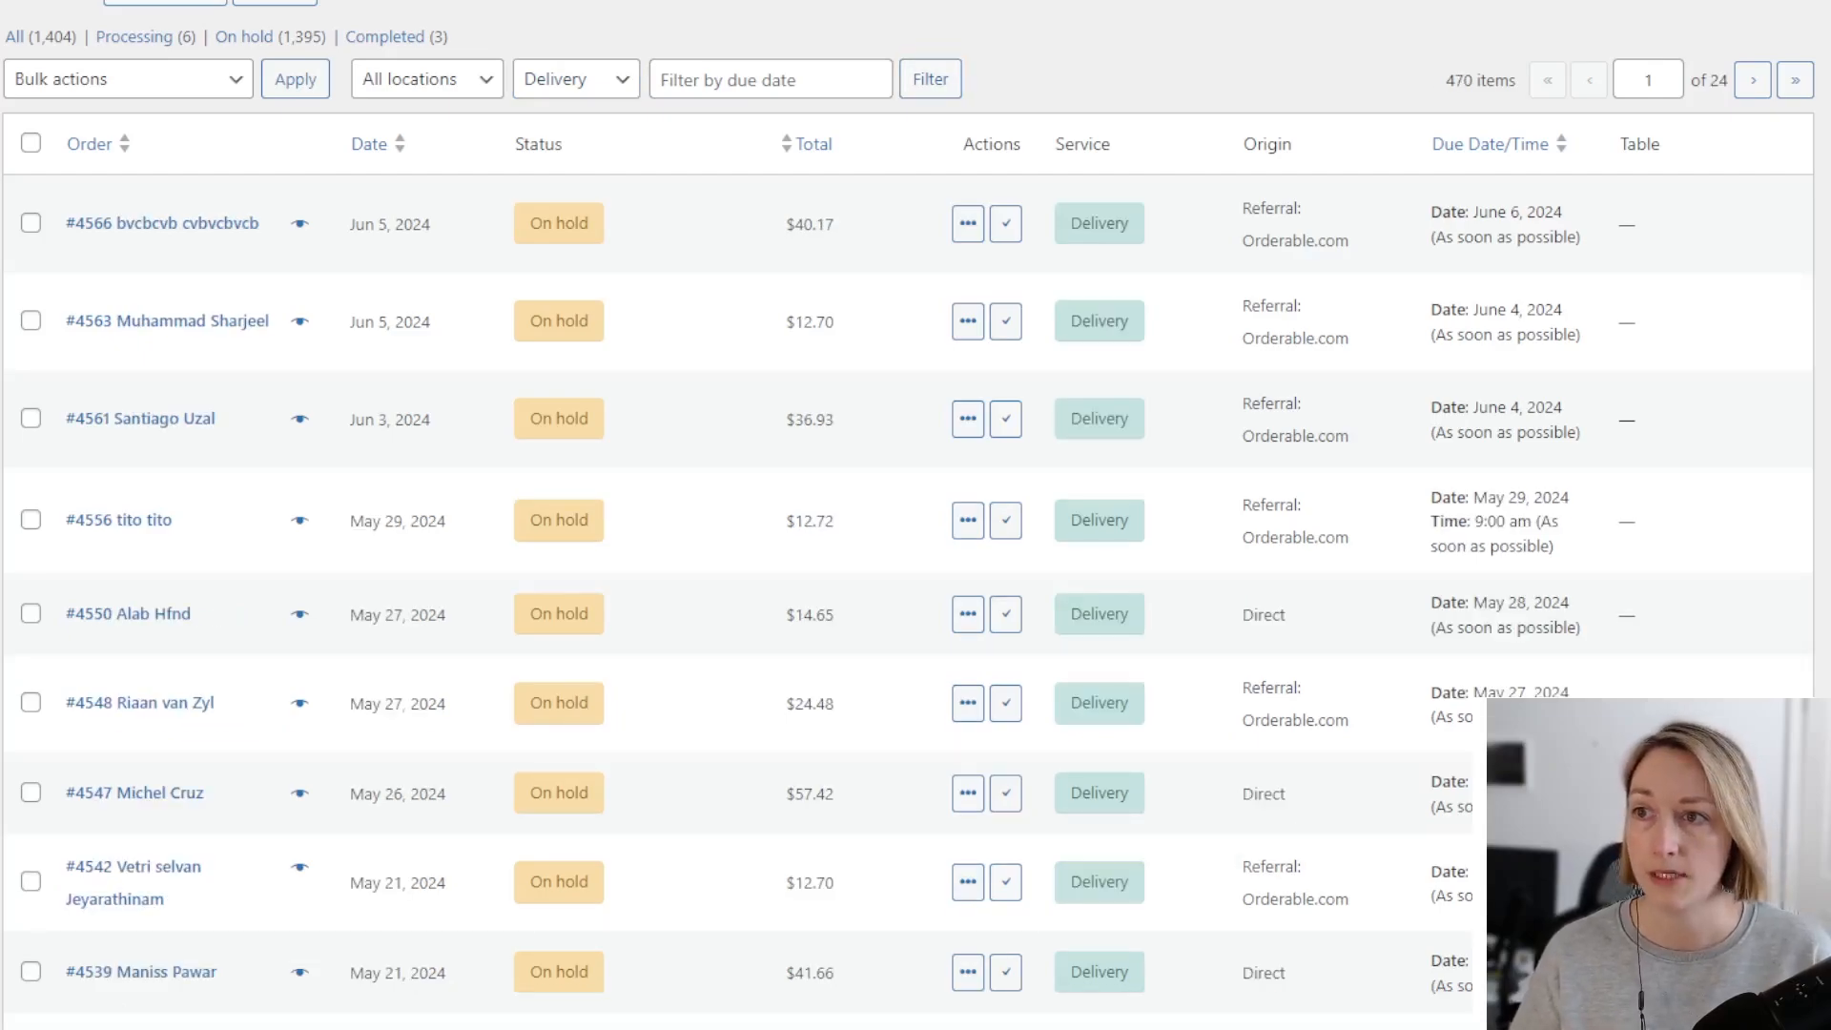
left_click(573, 78)
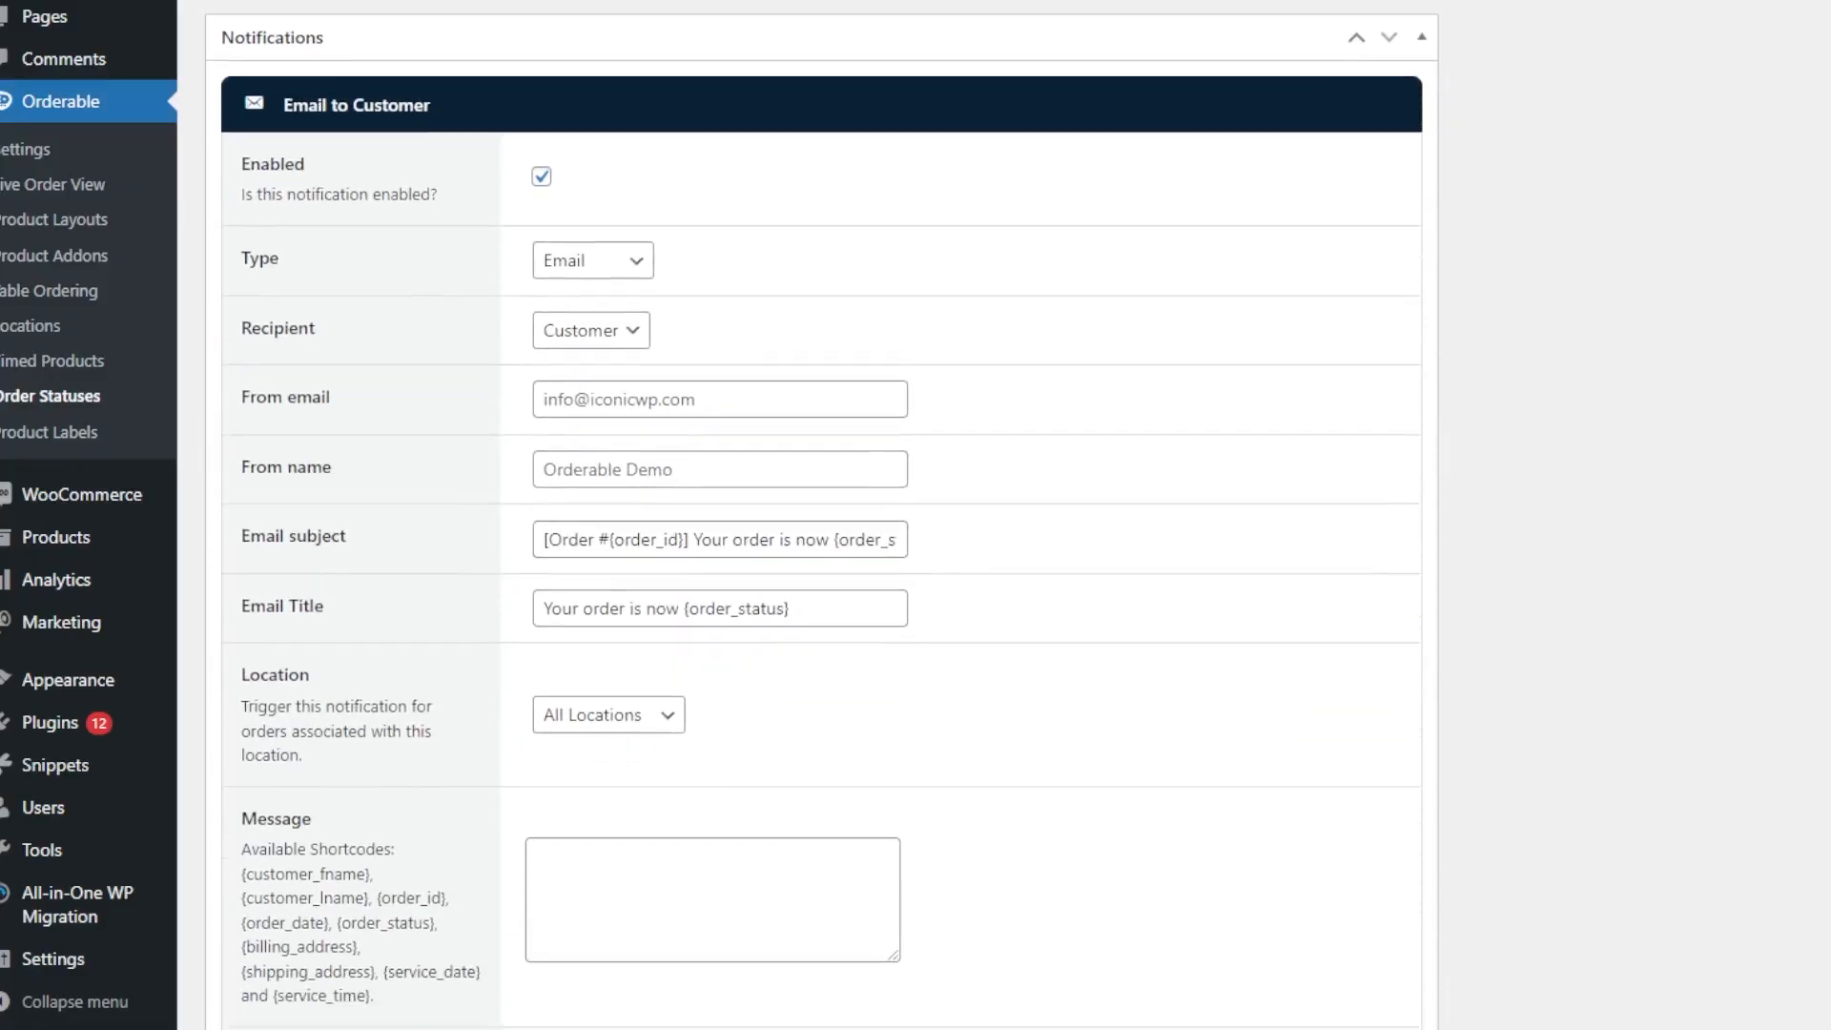
- Write the customer email saying the order is ready for collection, ending with an address line
scroll("down", 3)
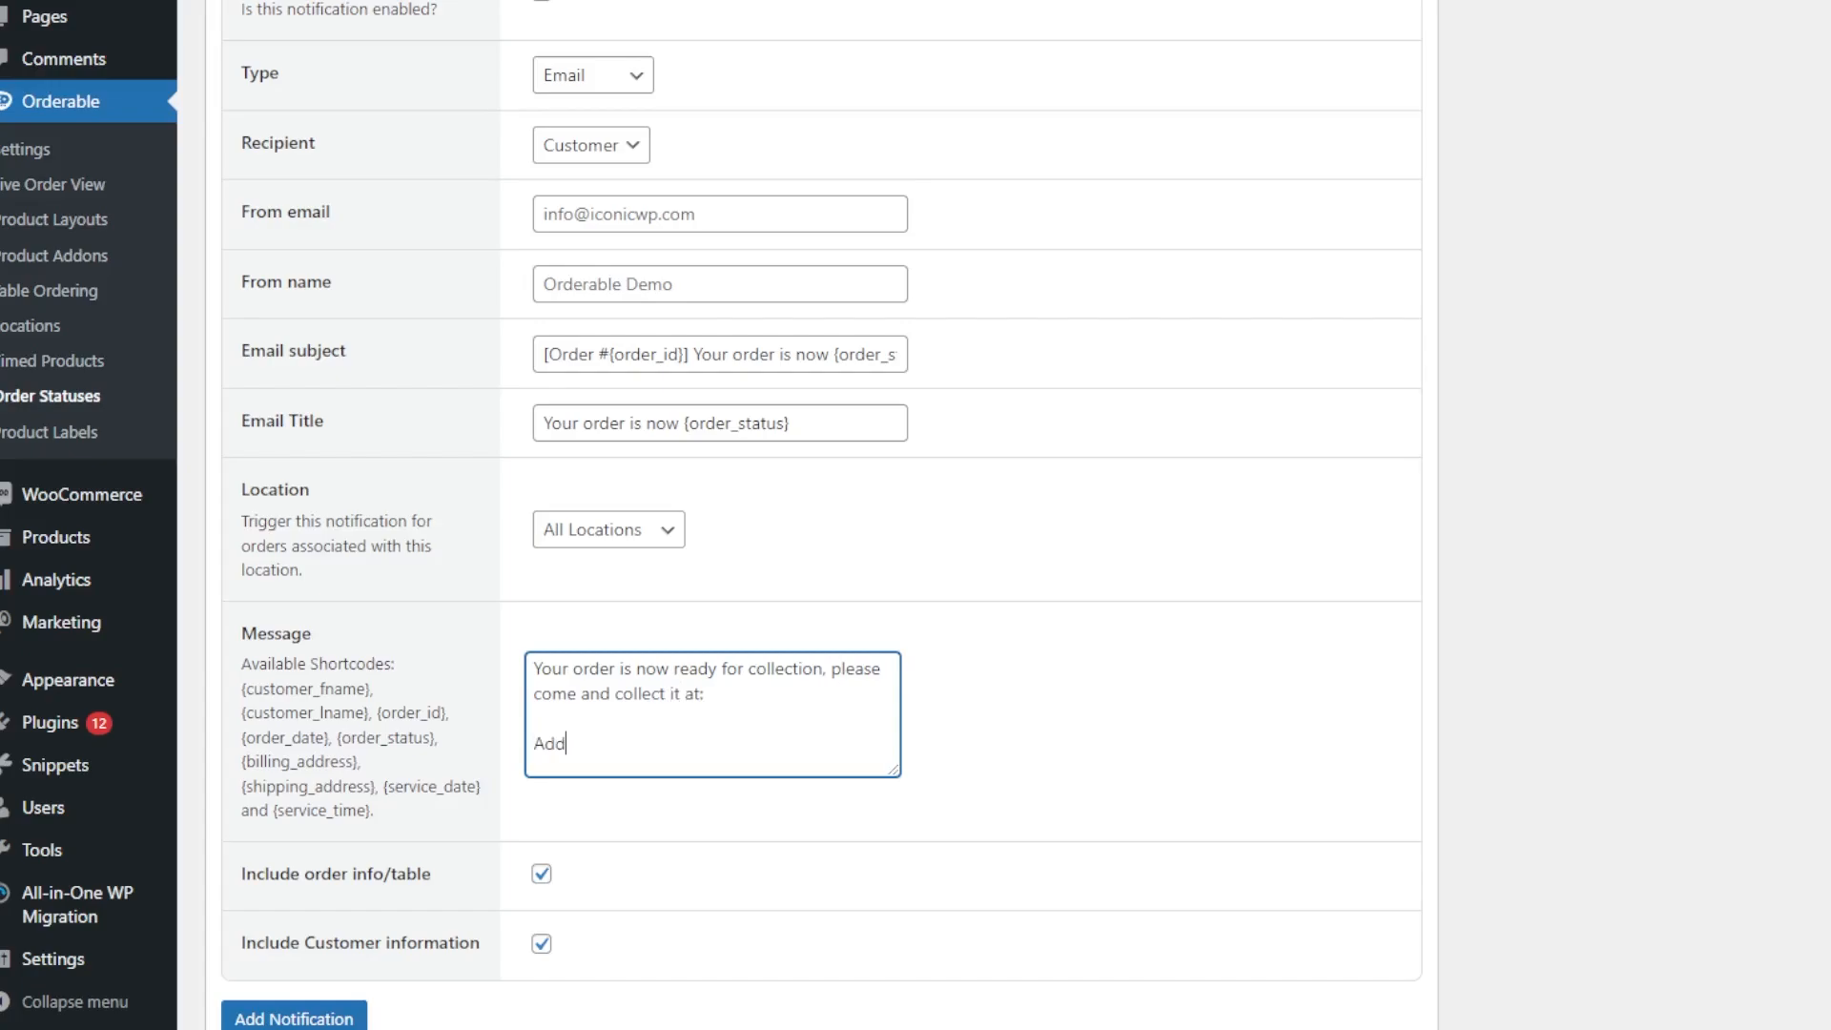
type("ress here")
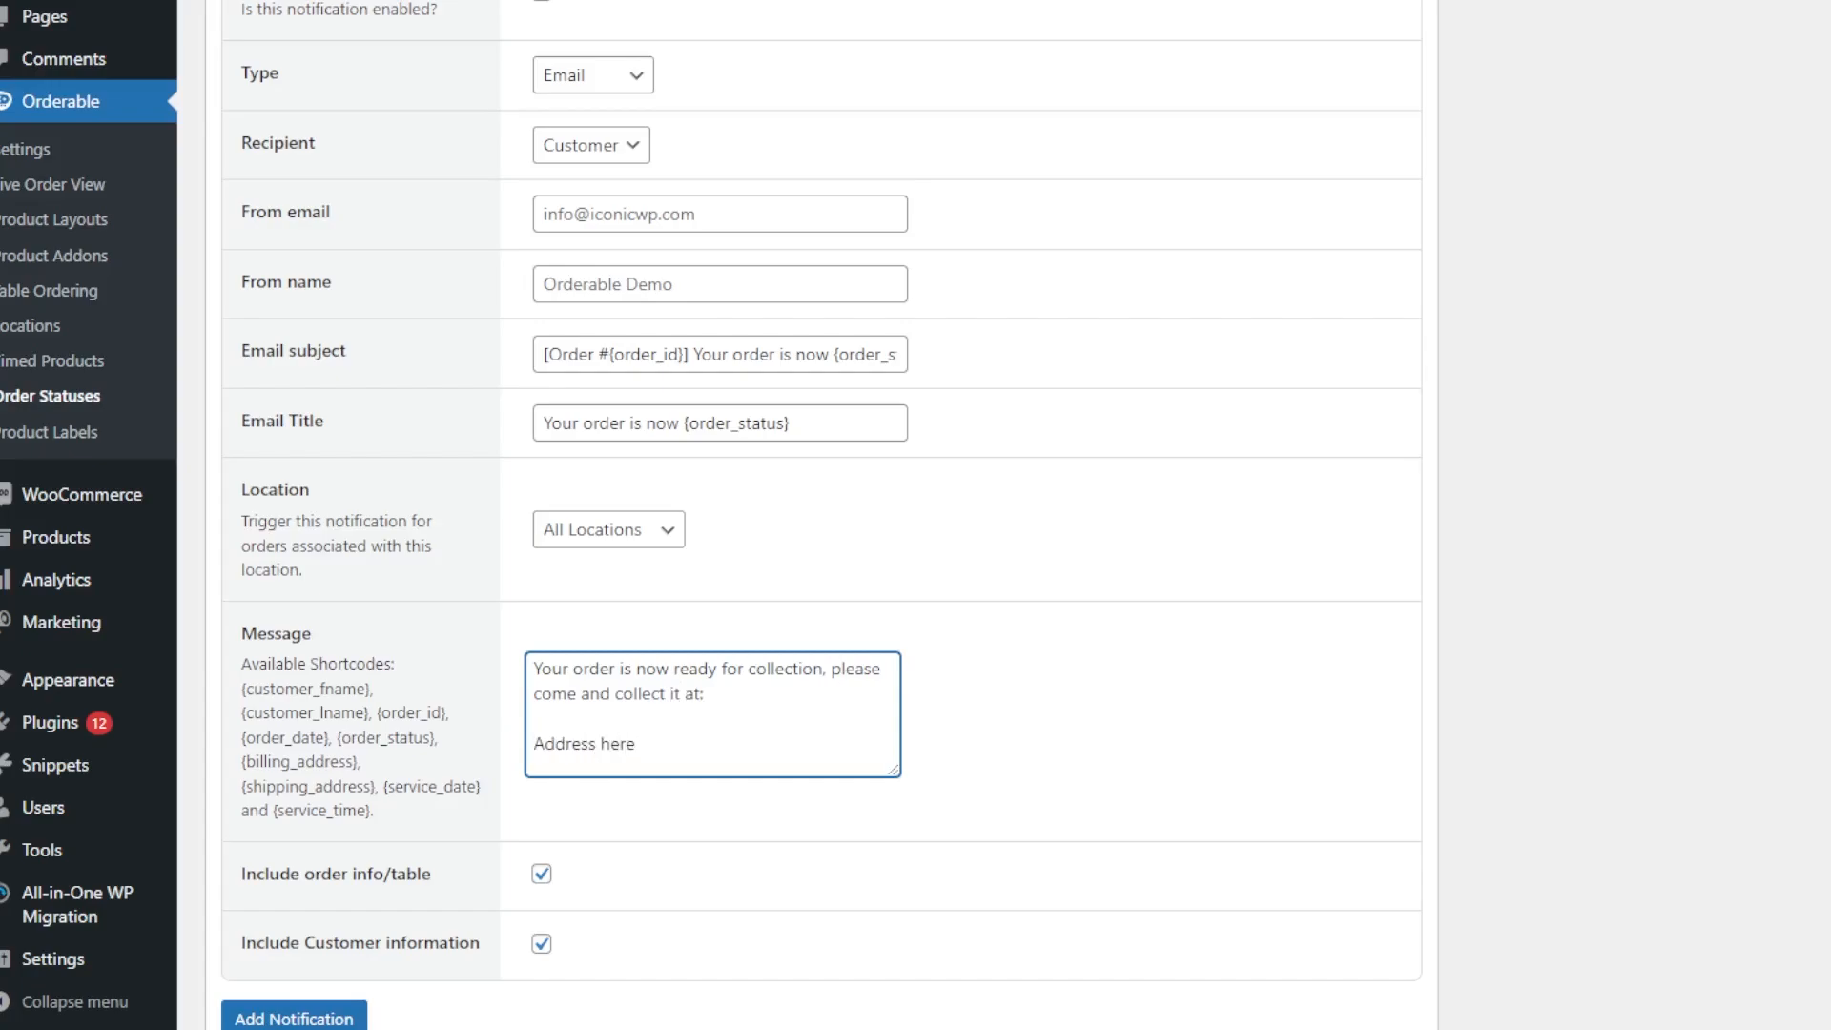
left_click(455, 113)
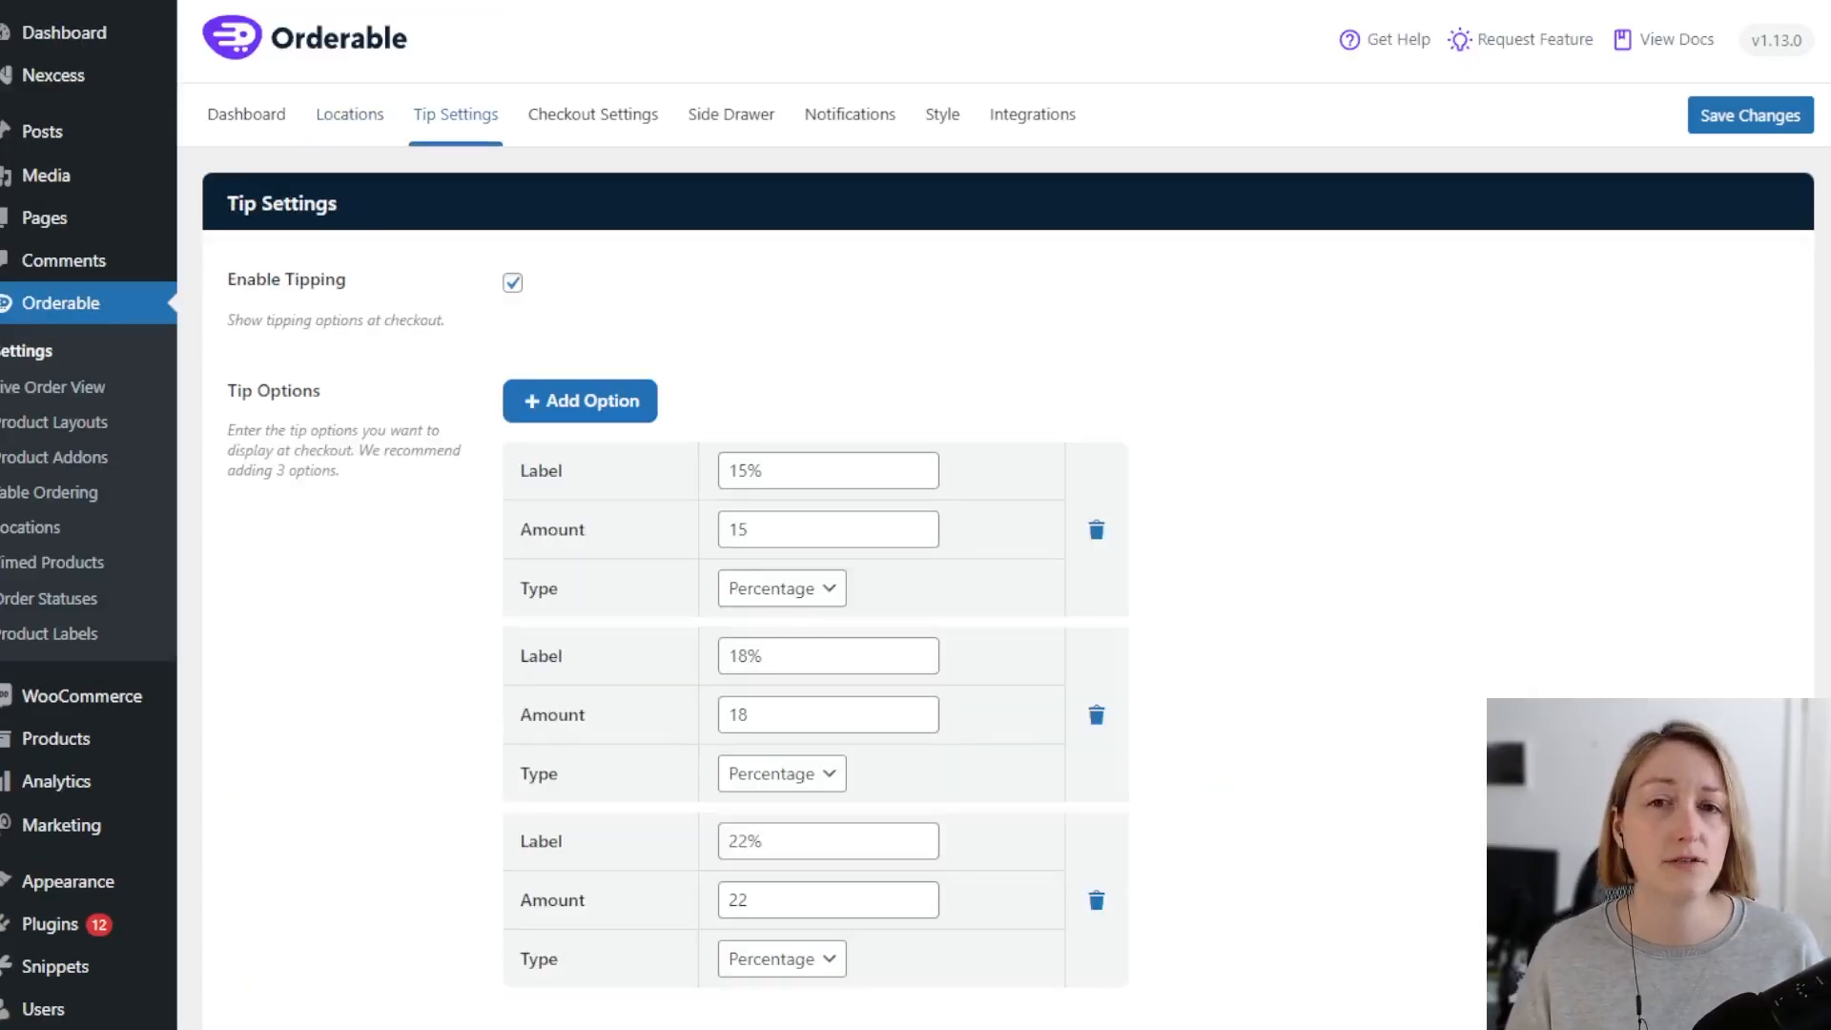
- View the Checkout, Side Drawer and Notifications tabs, then Style with brand colour #A5141A
left_click(592, 115)
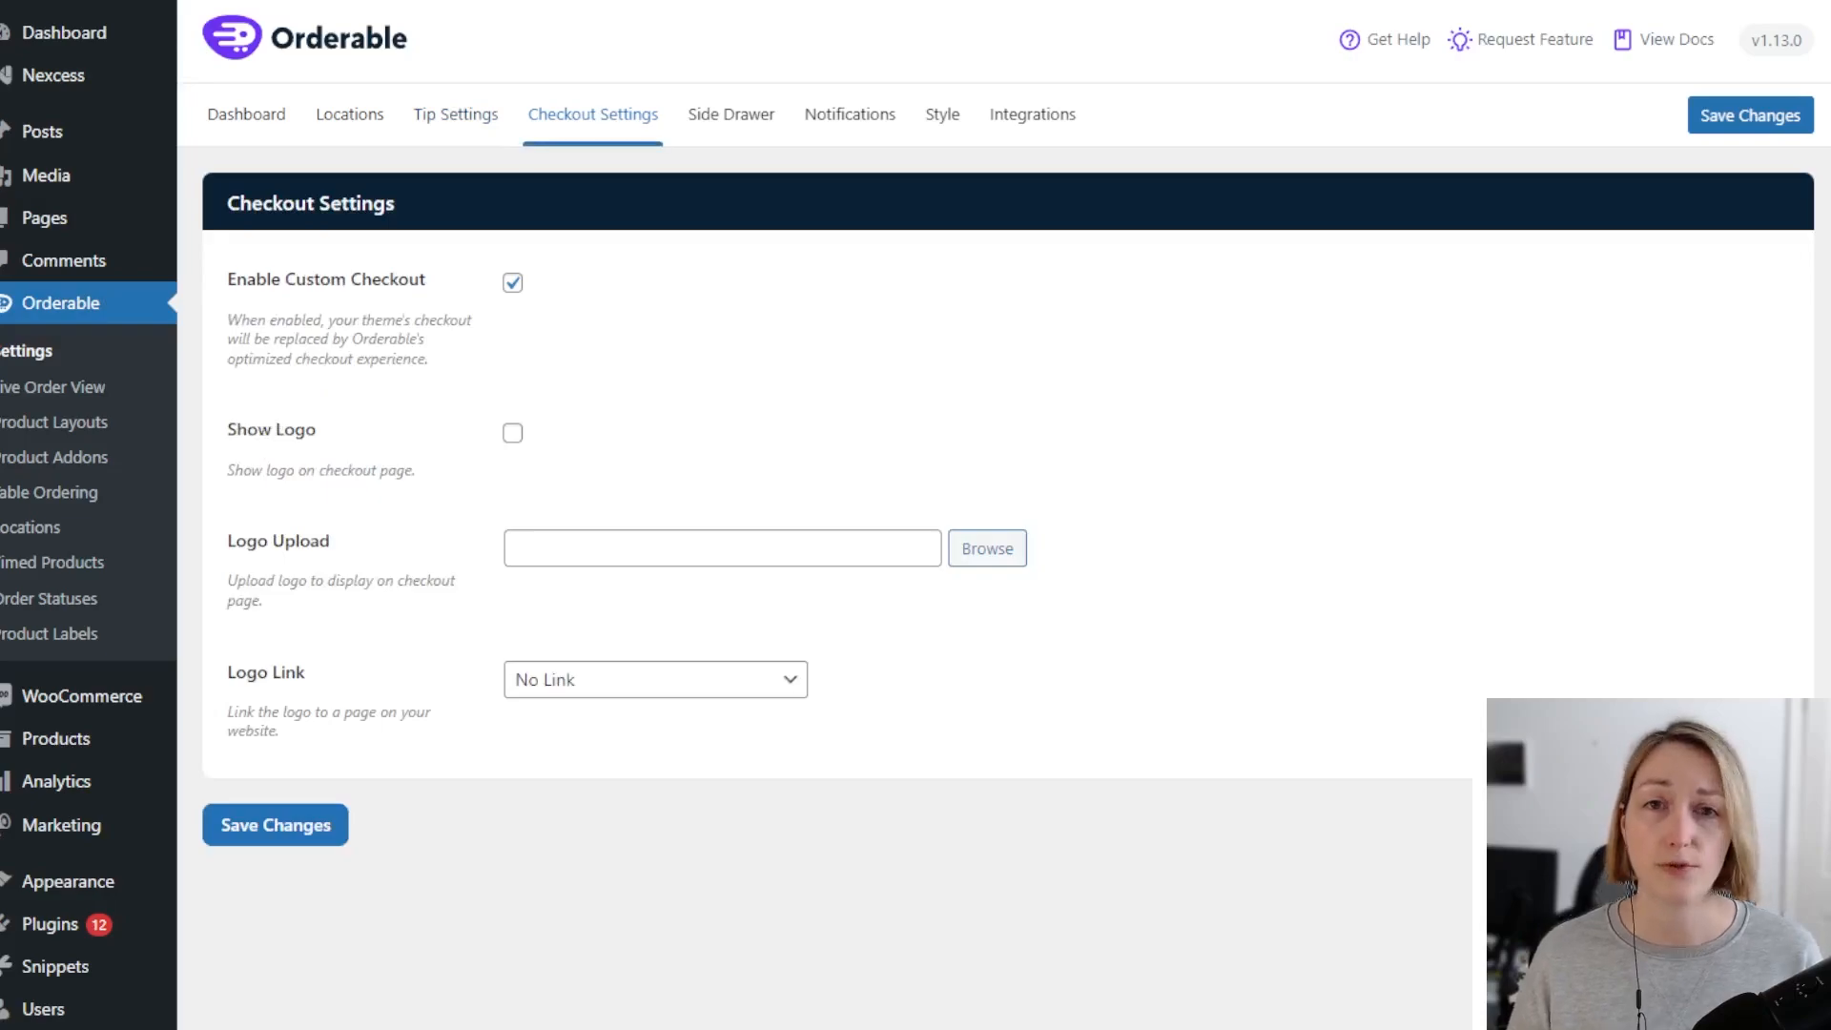
left_click(729, 114)
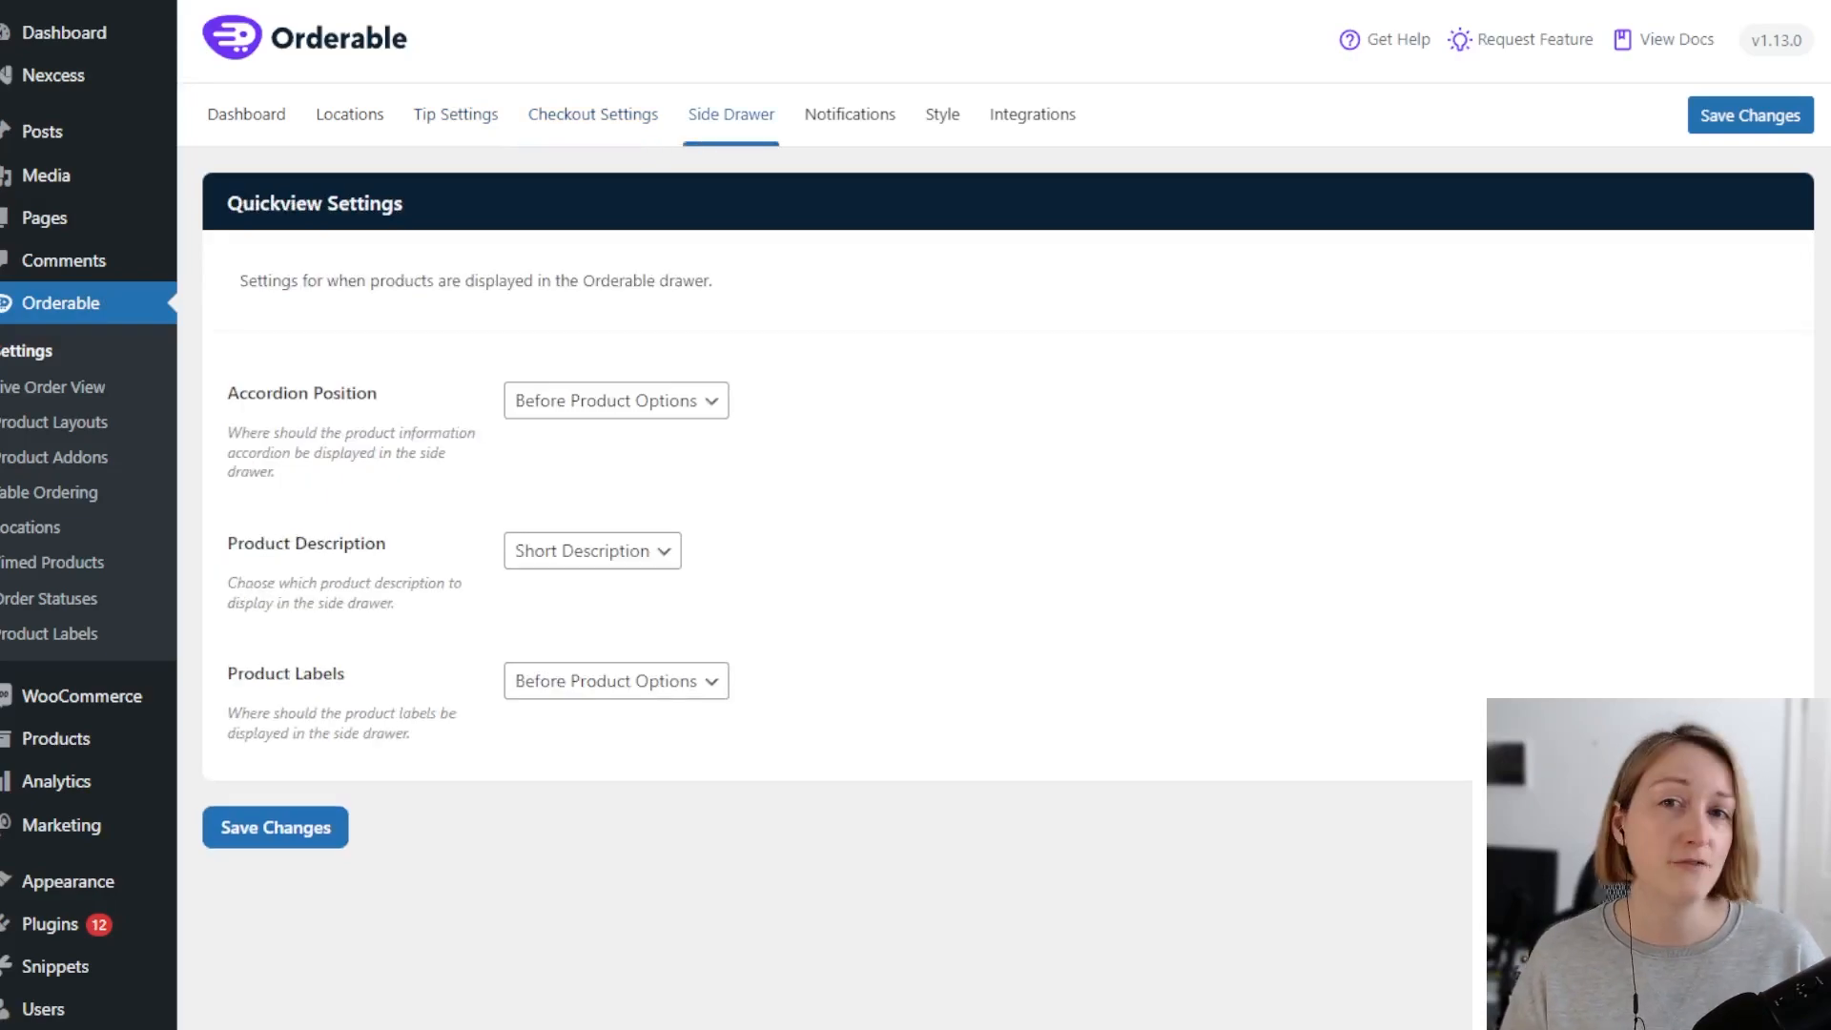
left_click(848, 114)
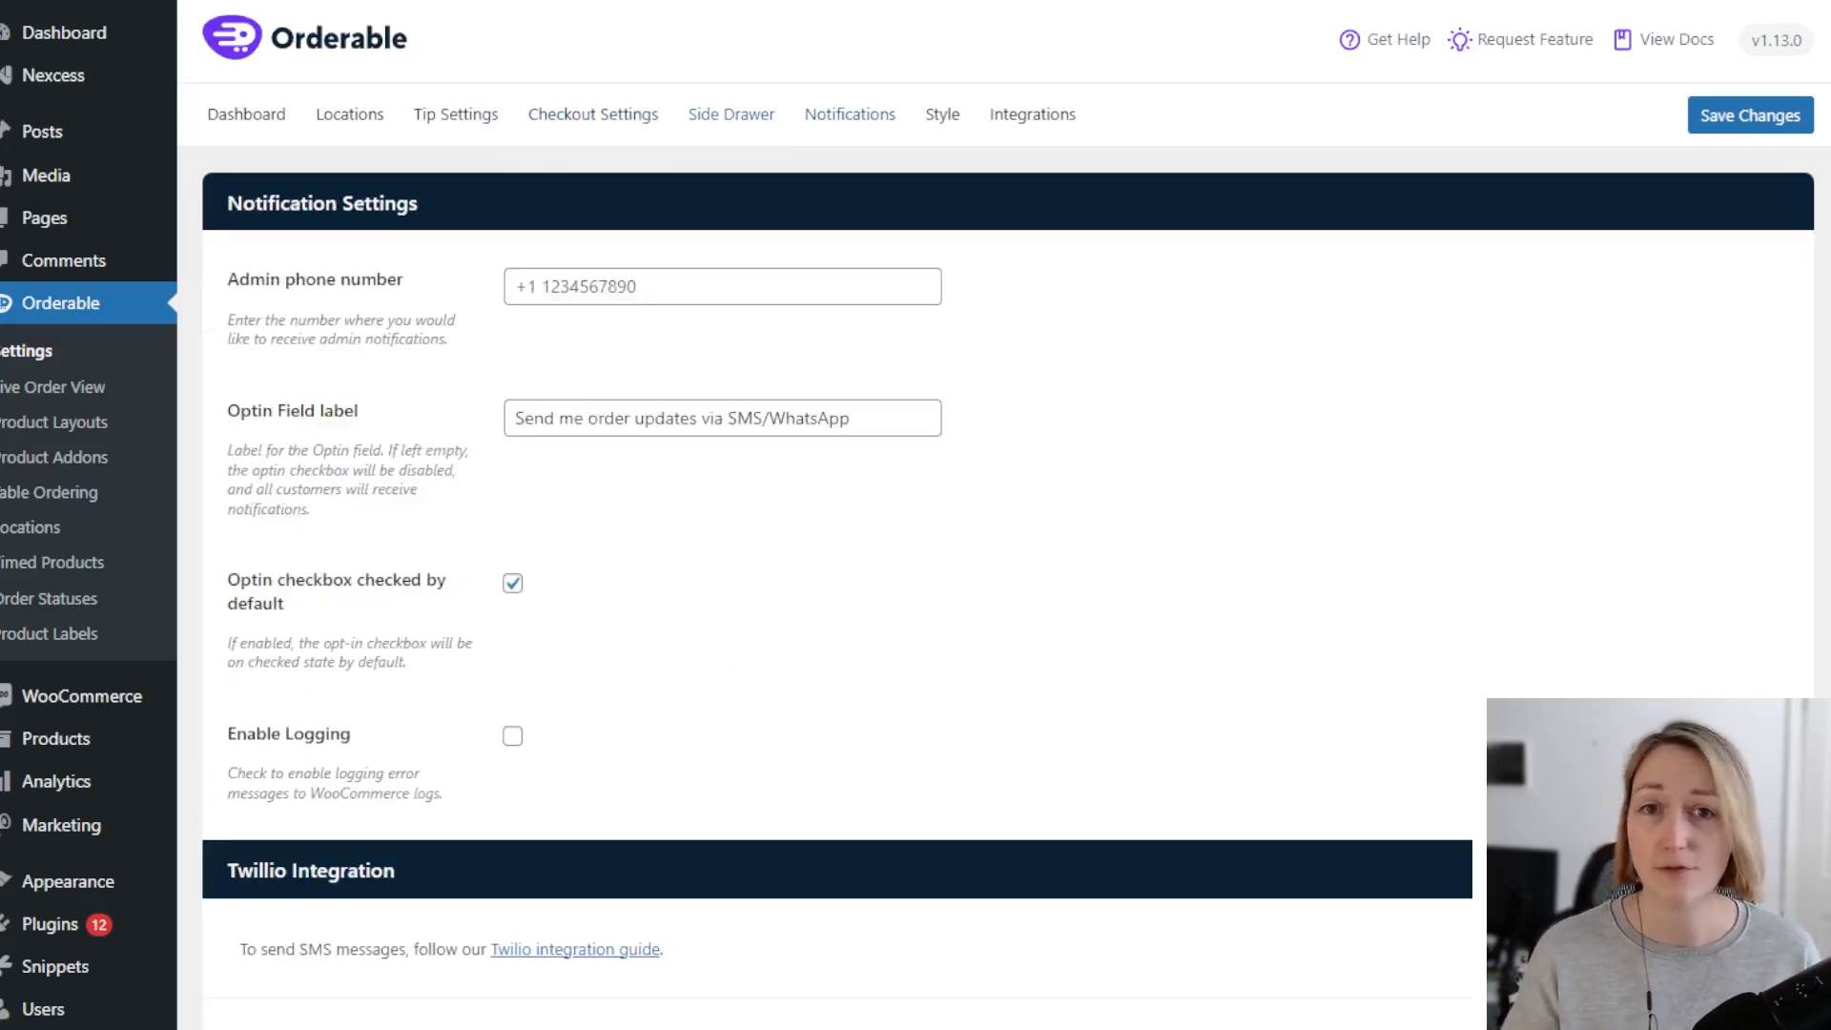
left_click(850, 113)
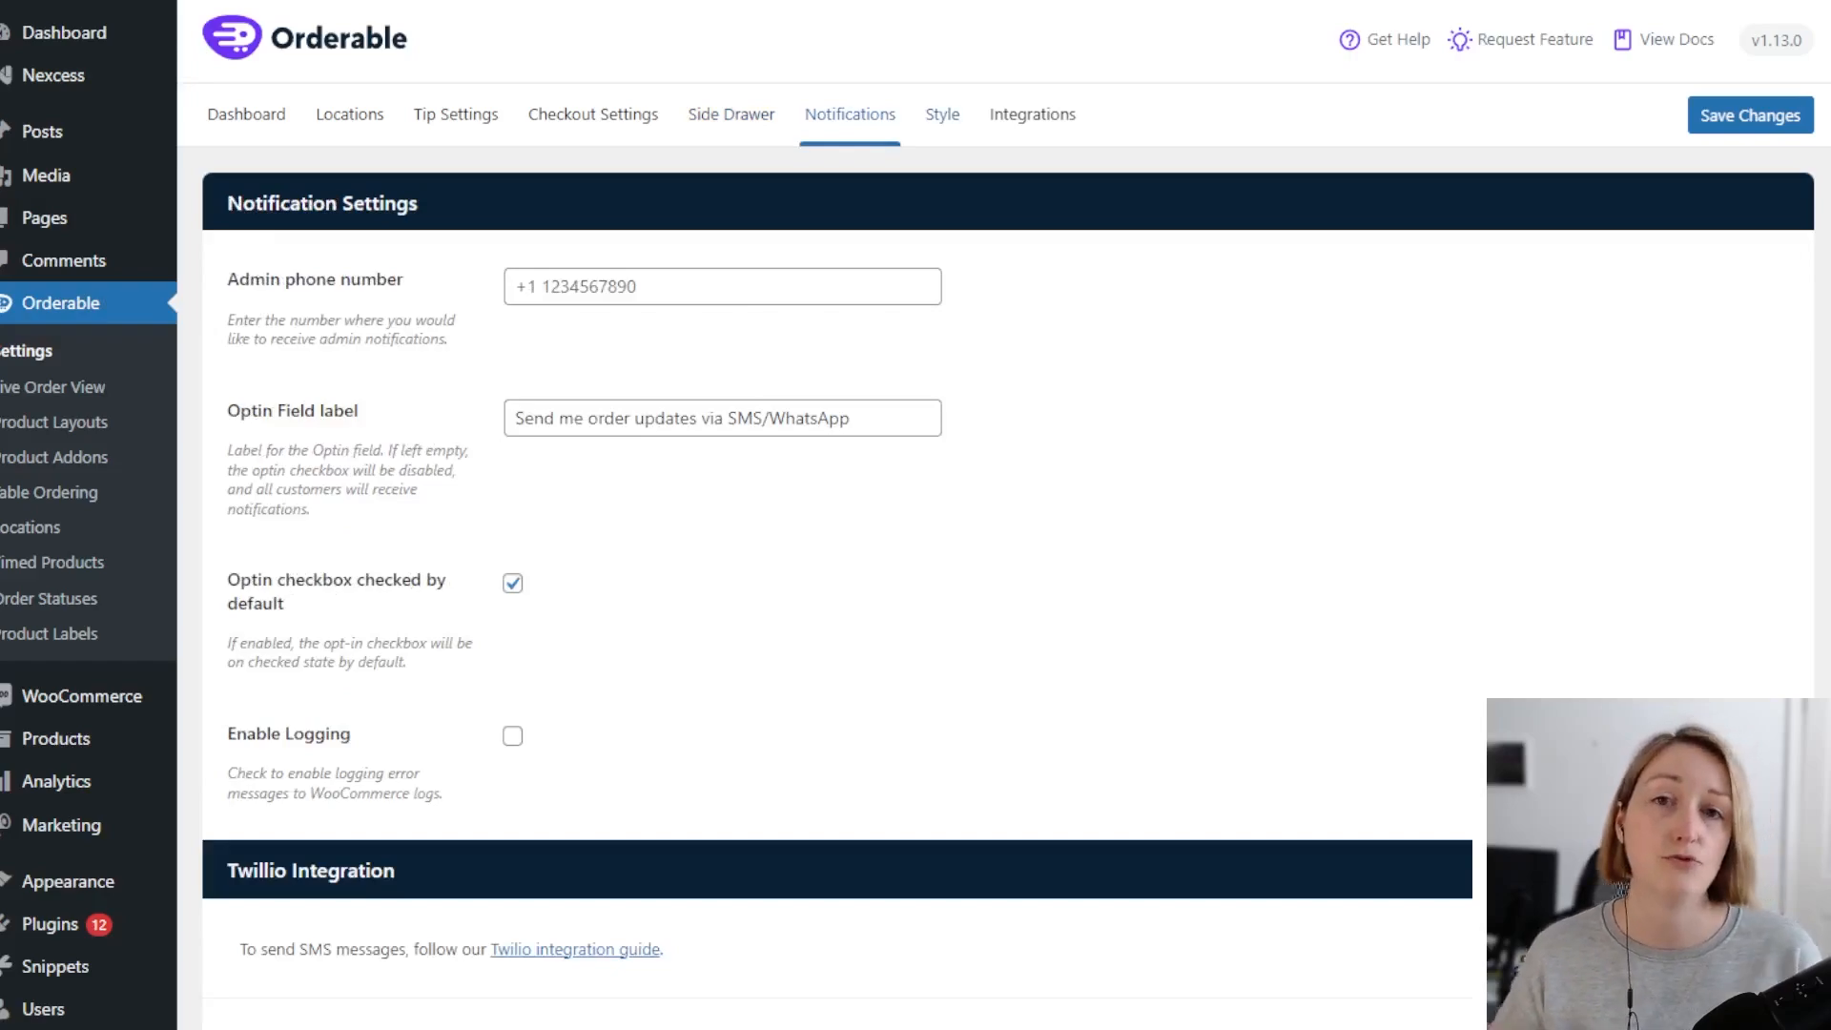
left_click(941, 114)
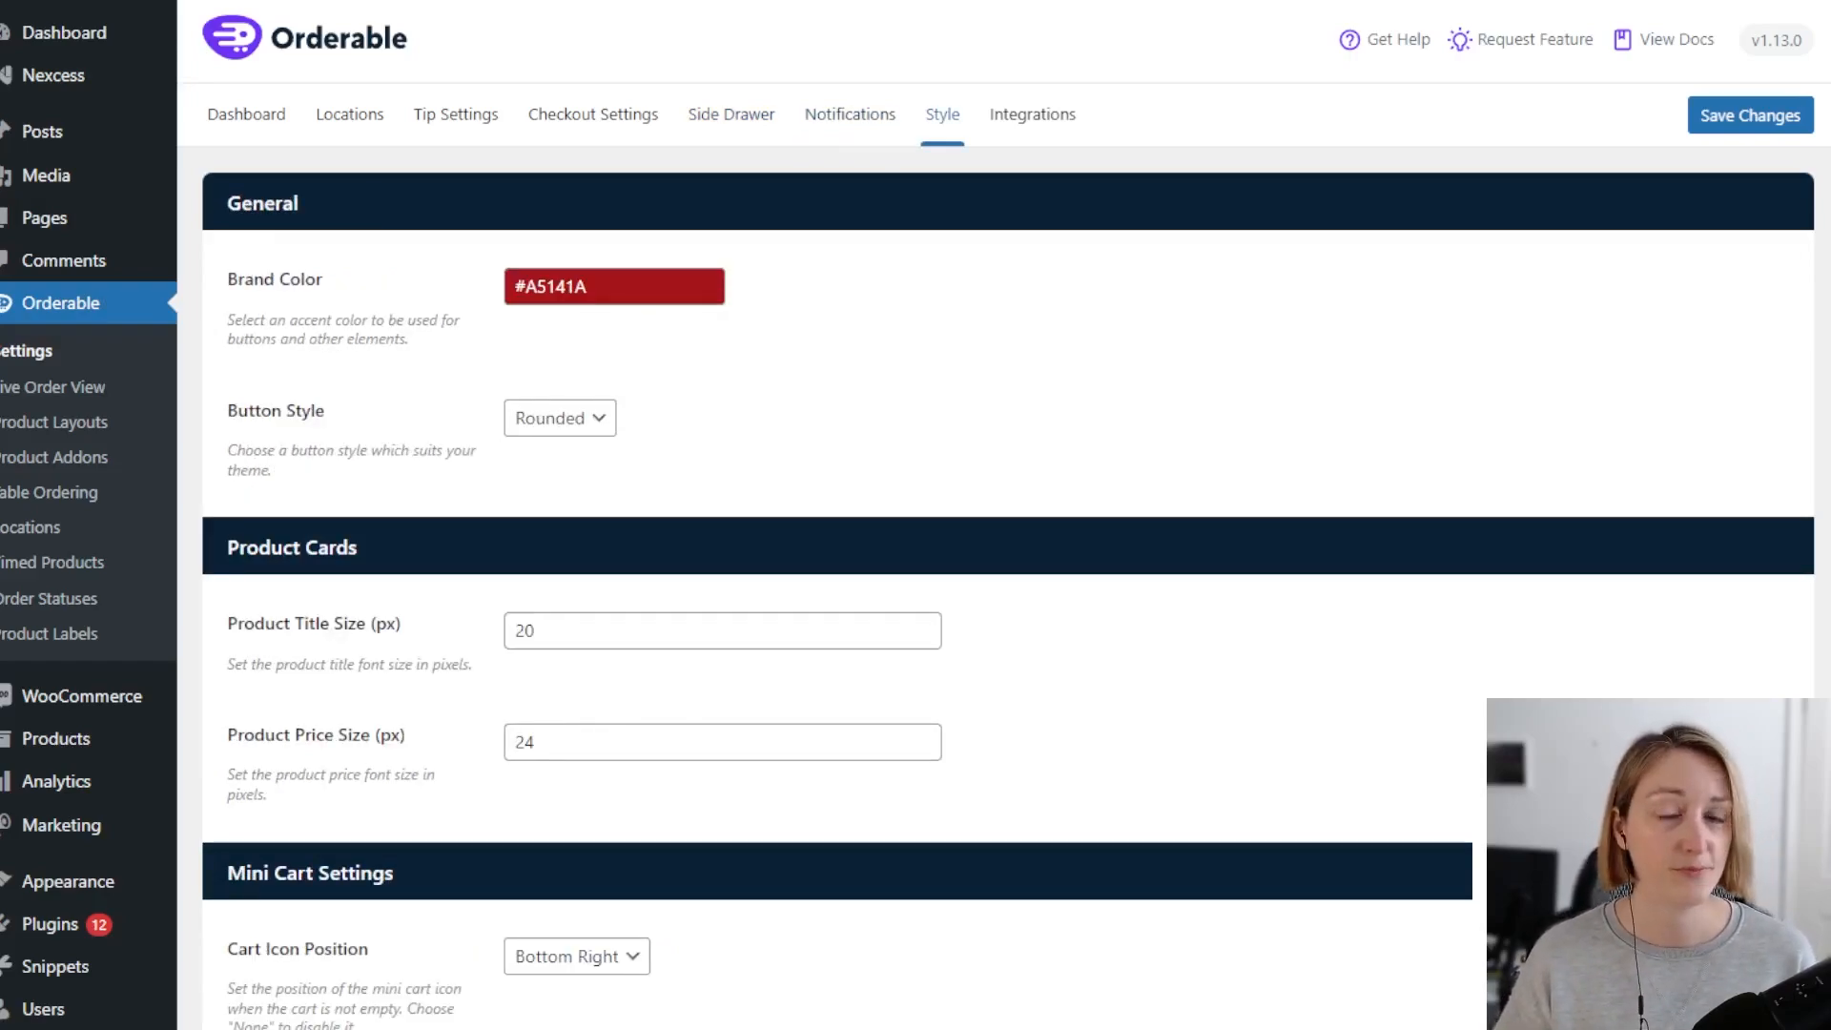